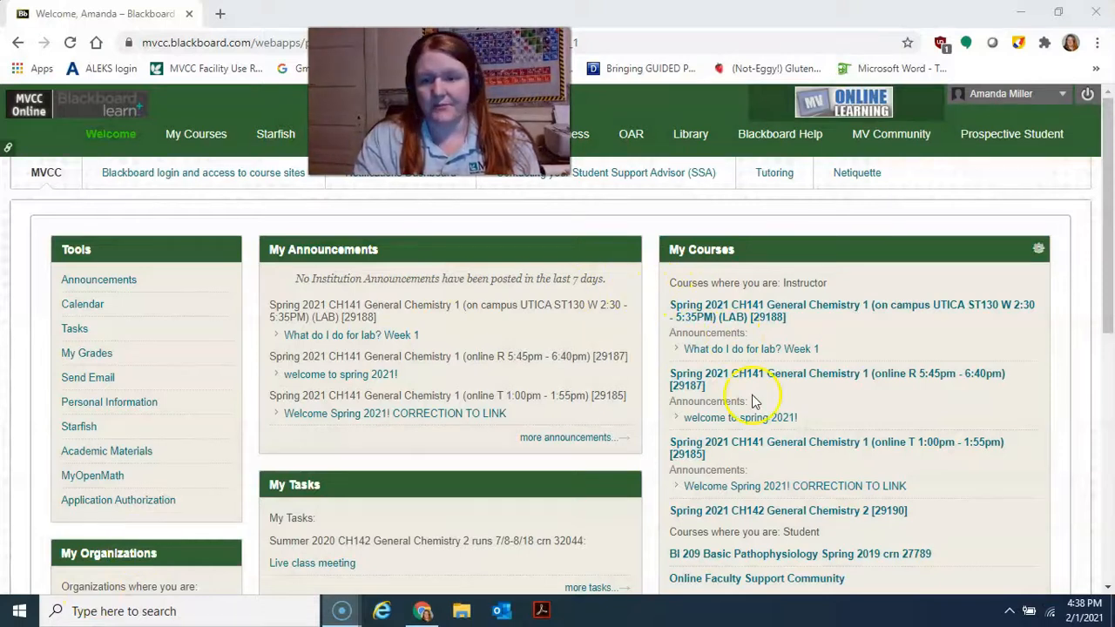
mouse_move(770, 435)
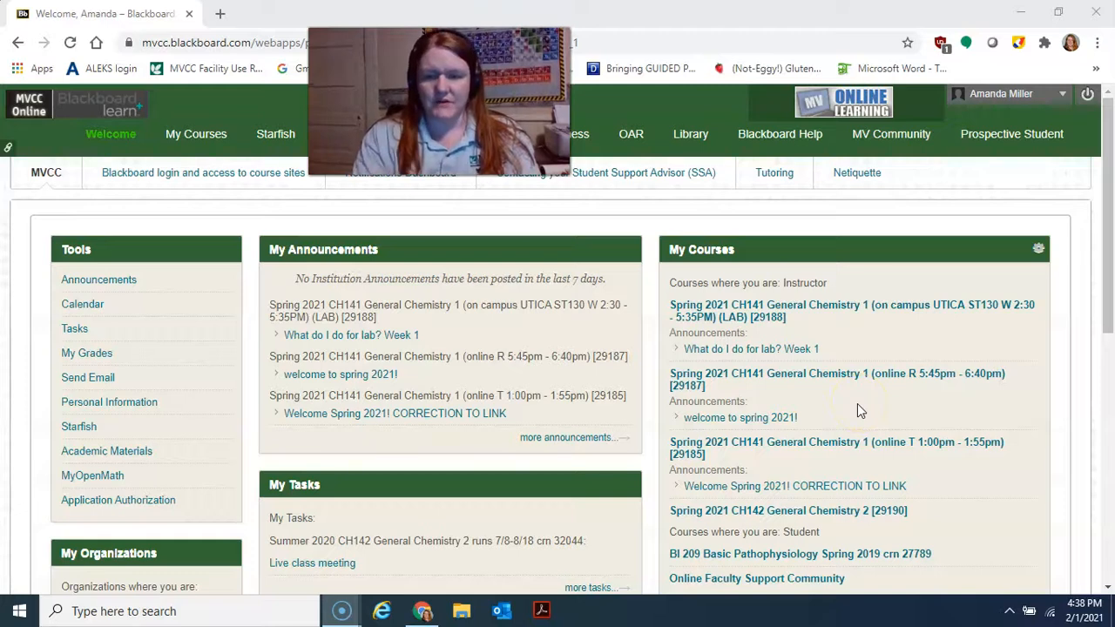
- Open the Spring 2021 CH142 General Chemistry 2 [29190] course from My Courses and scroll its Announcements
scroll(down, 3)
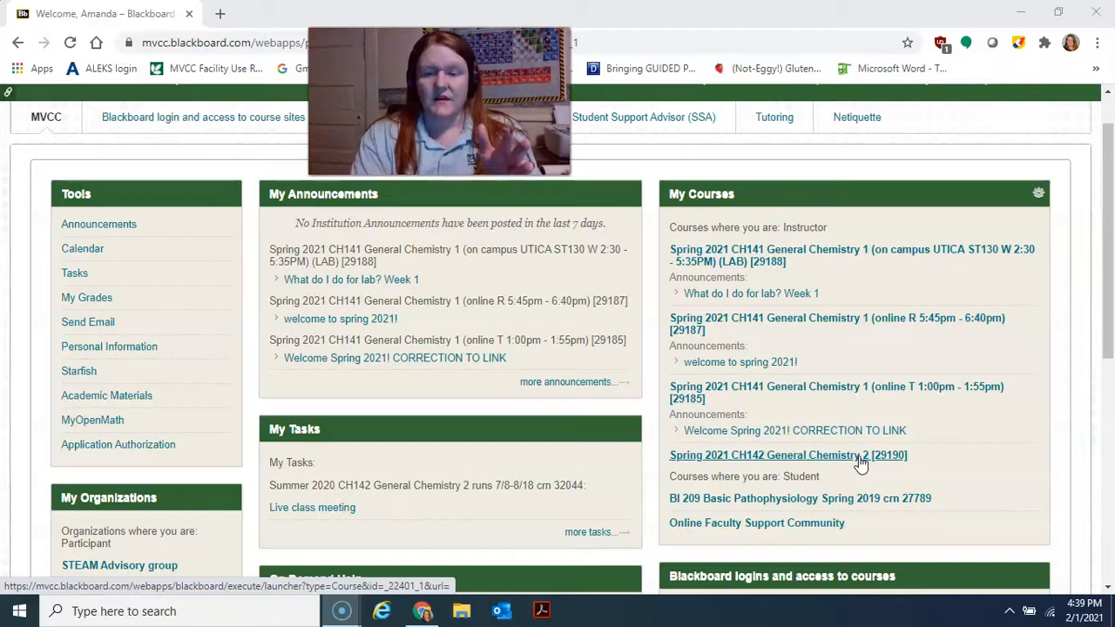
click(787, 455)
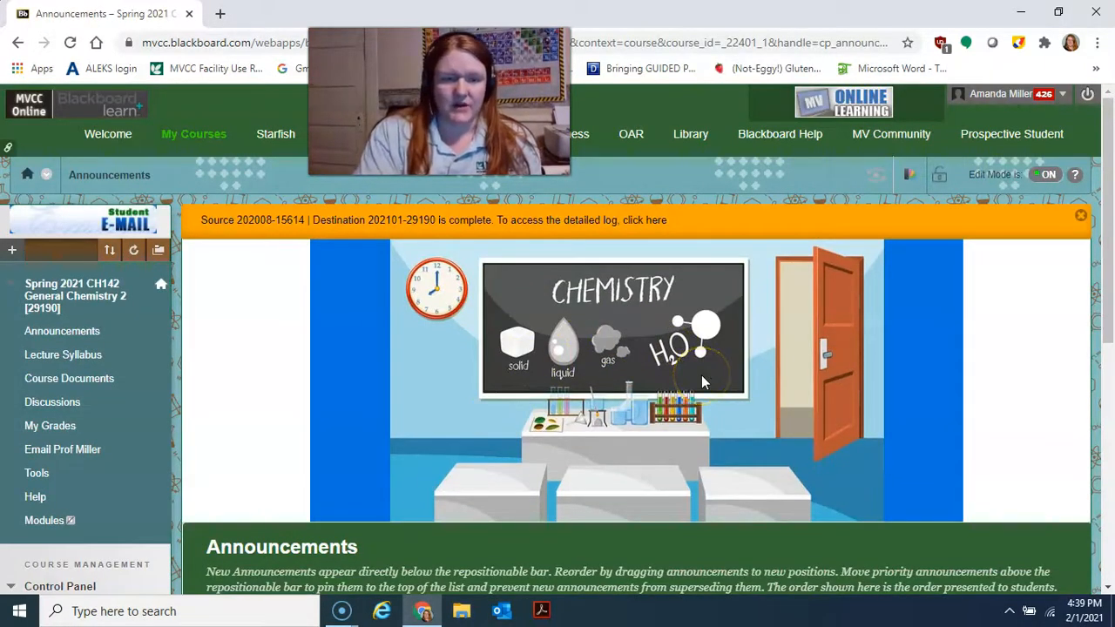
scroll(down, 3)
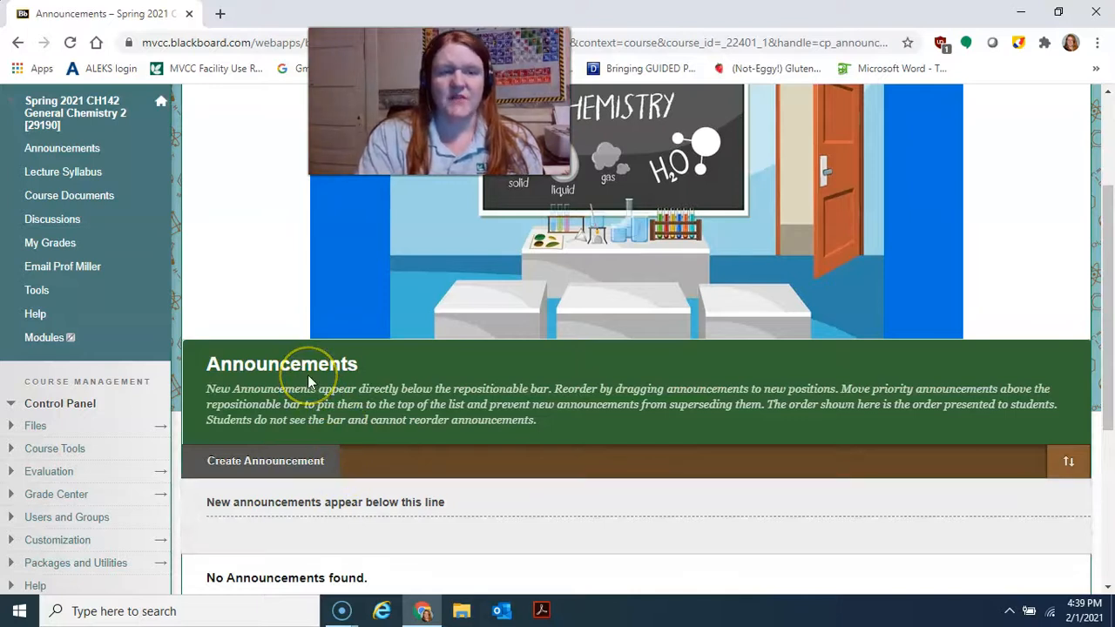
mouse_move(244, 307)
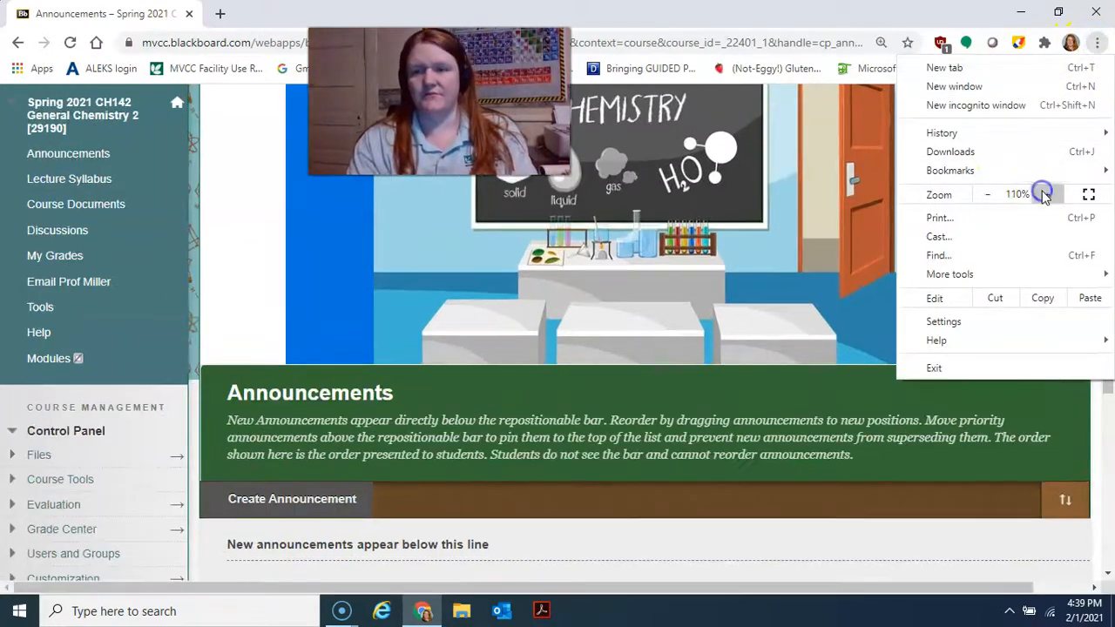
- Zoom the course page to 125% from Chrome's menu
click(1047, 195)
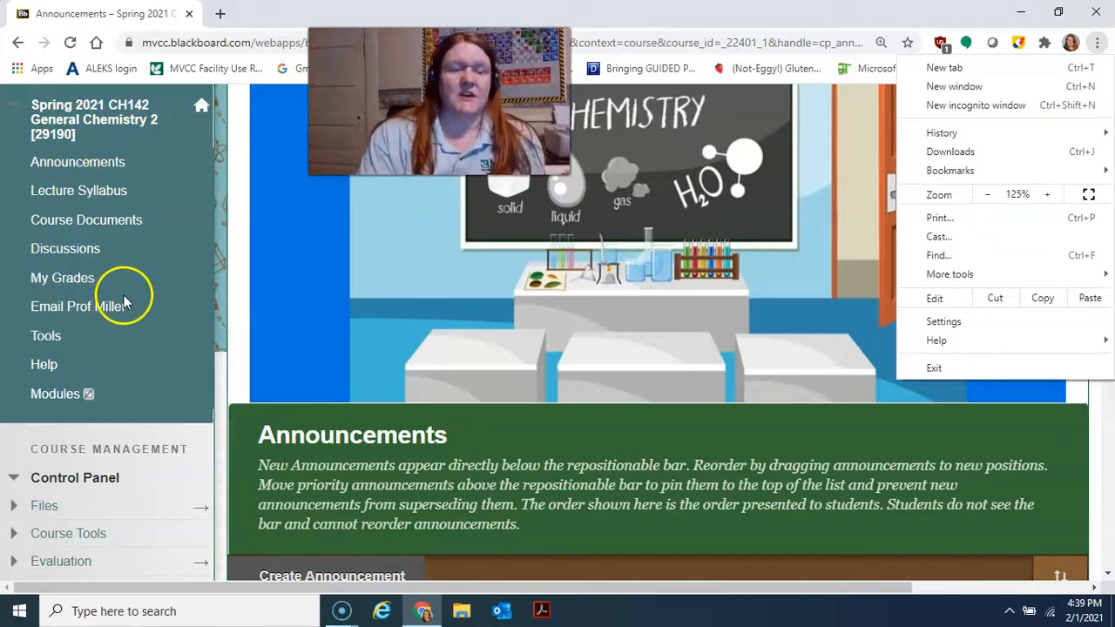
mouse_move(160, 205)
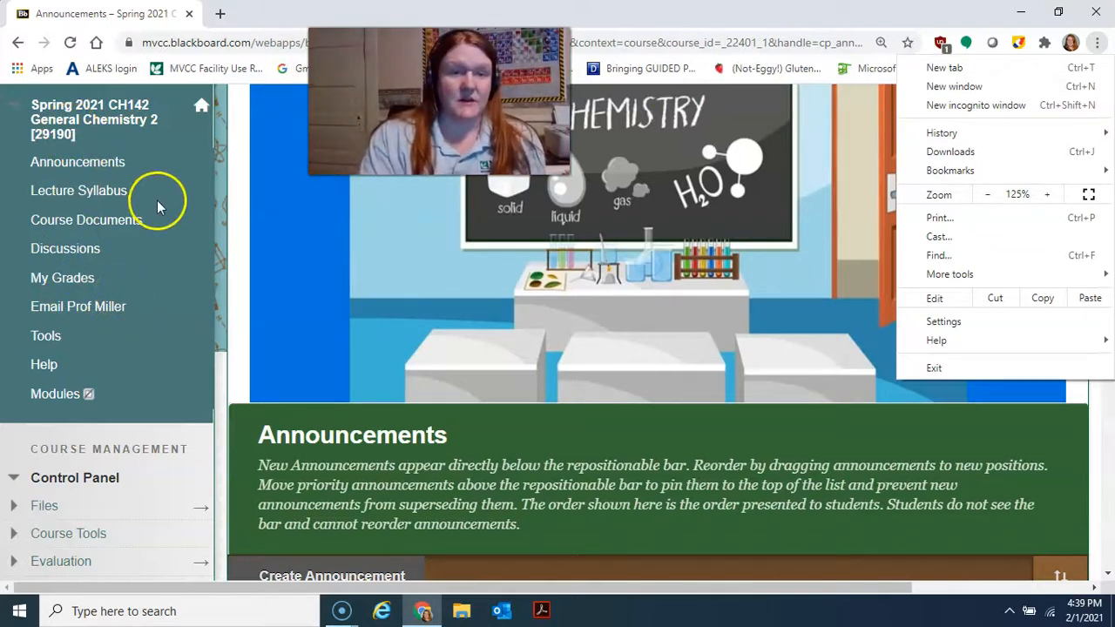
mouse_move(98, 194)
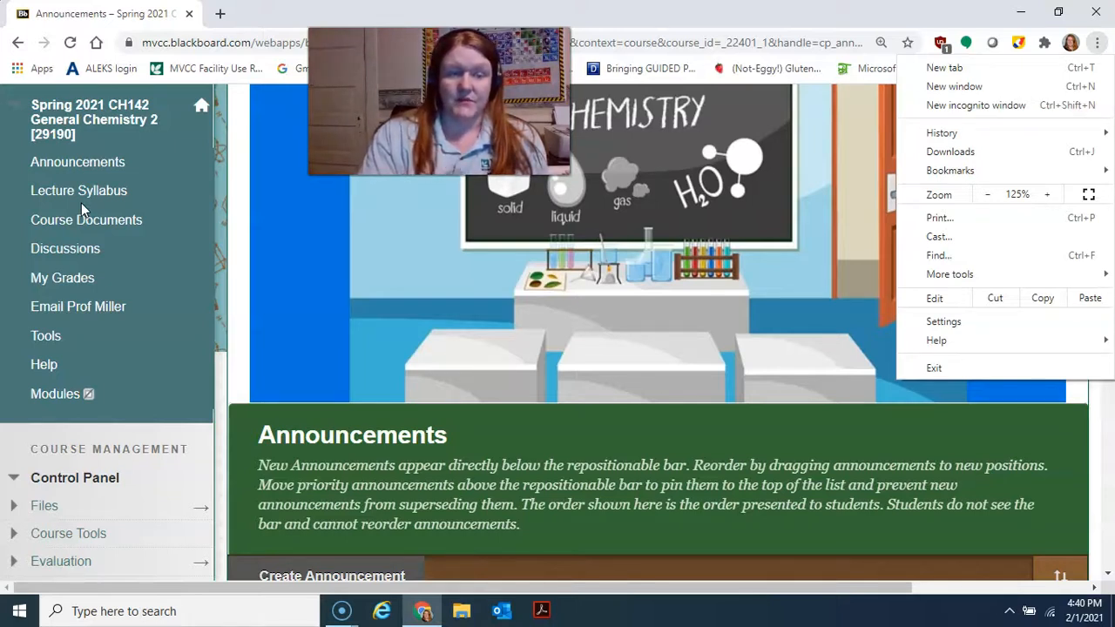
mouse_move(122, 183)
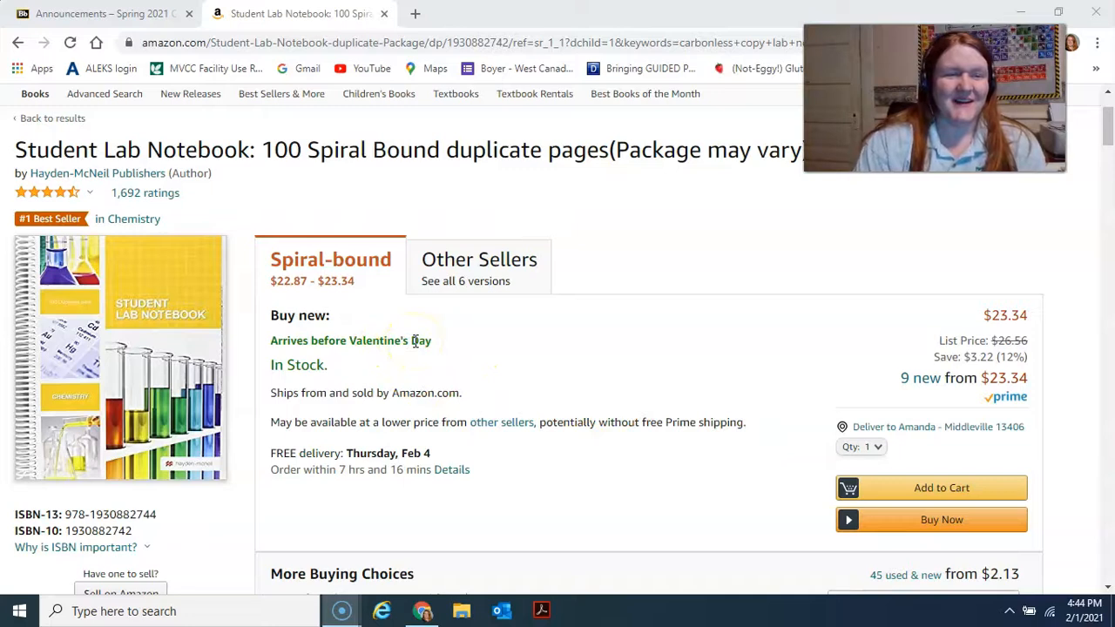
mouse_move(105, 352)
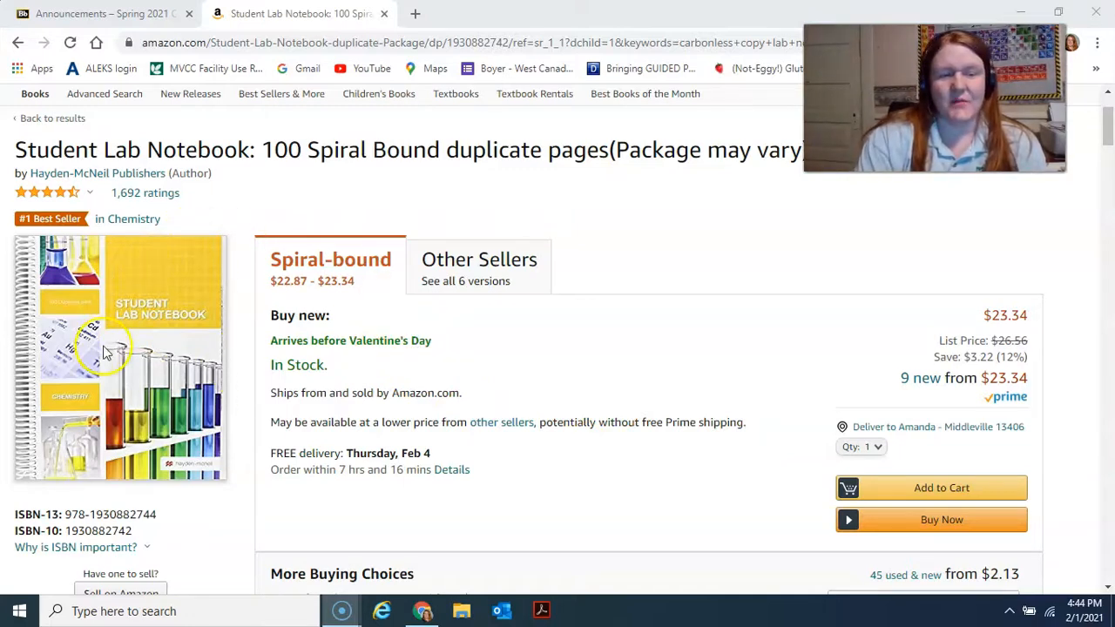
mouse_move(240, 317)
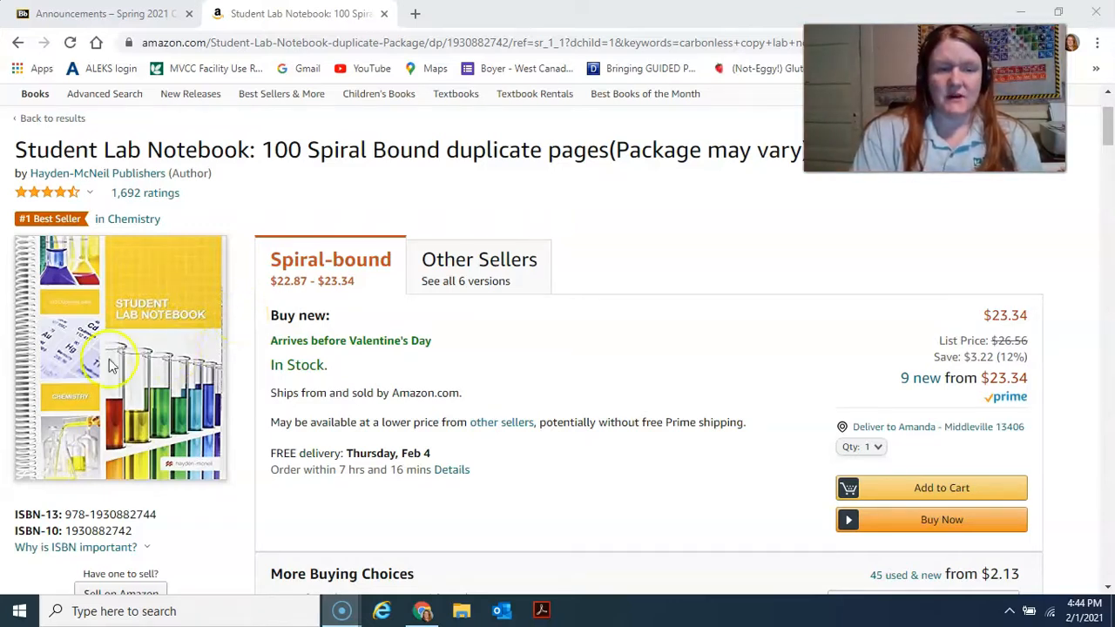
mouse_move(329, 24)
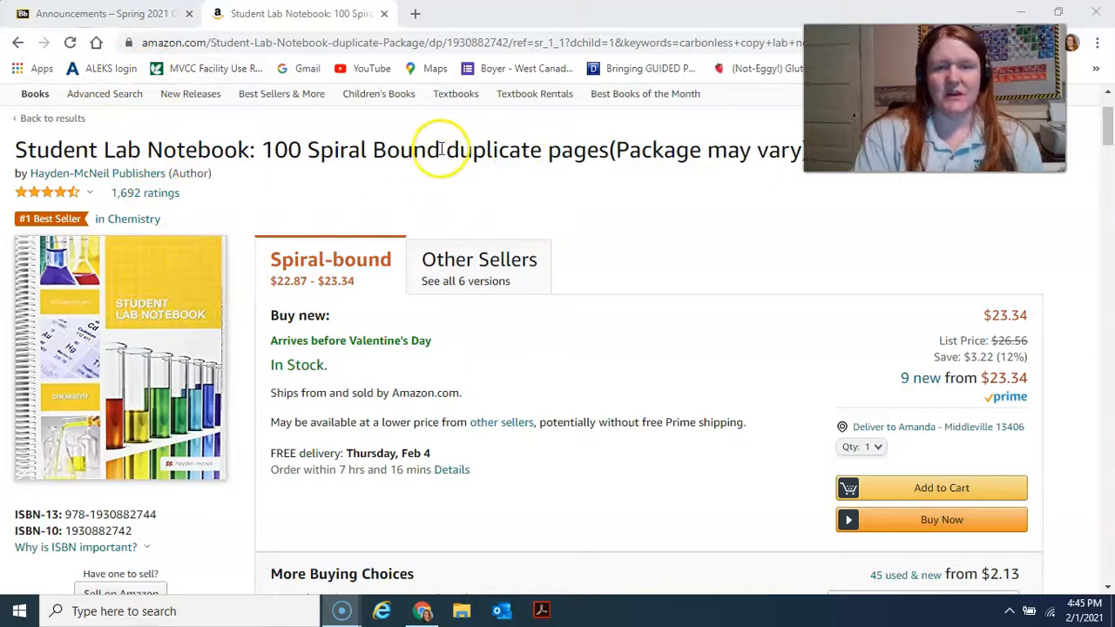
mouse_move(596, 130)
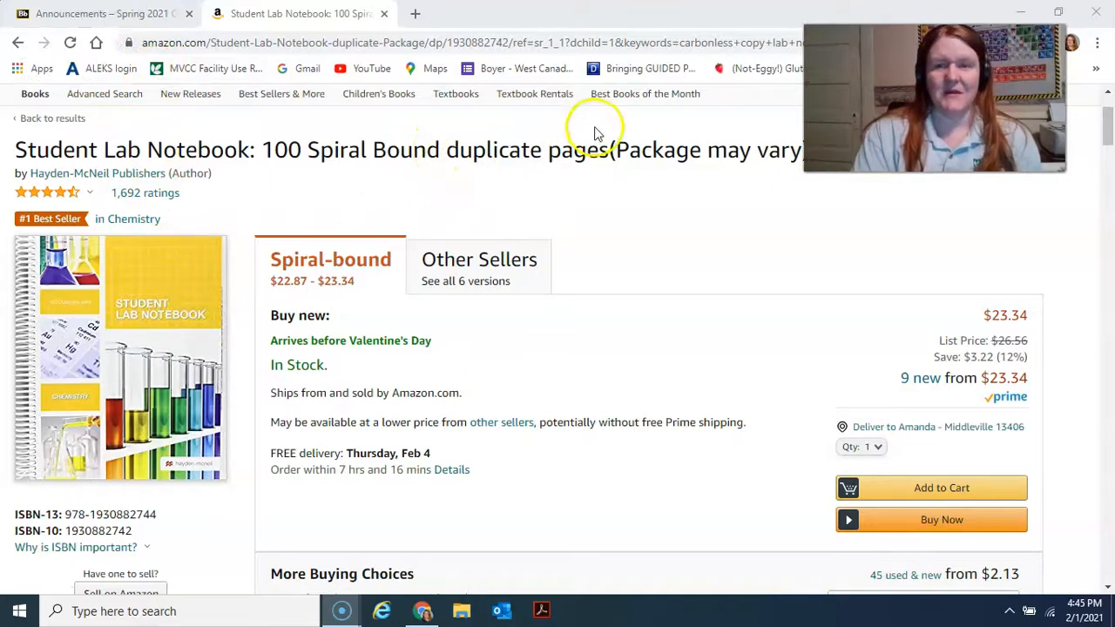
- Switch back to the Announcements – Spring 2021 browser tab
click(101, 14)
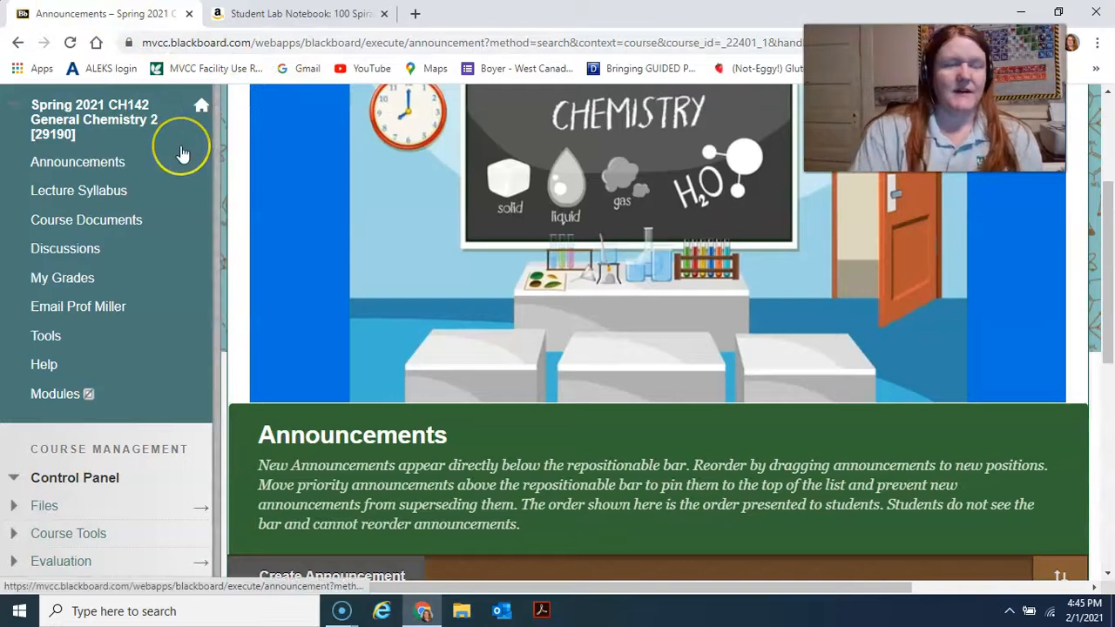
mouse_move(183, 154)
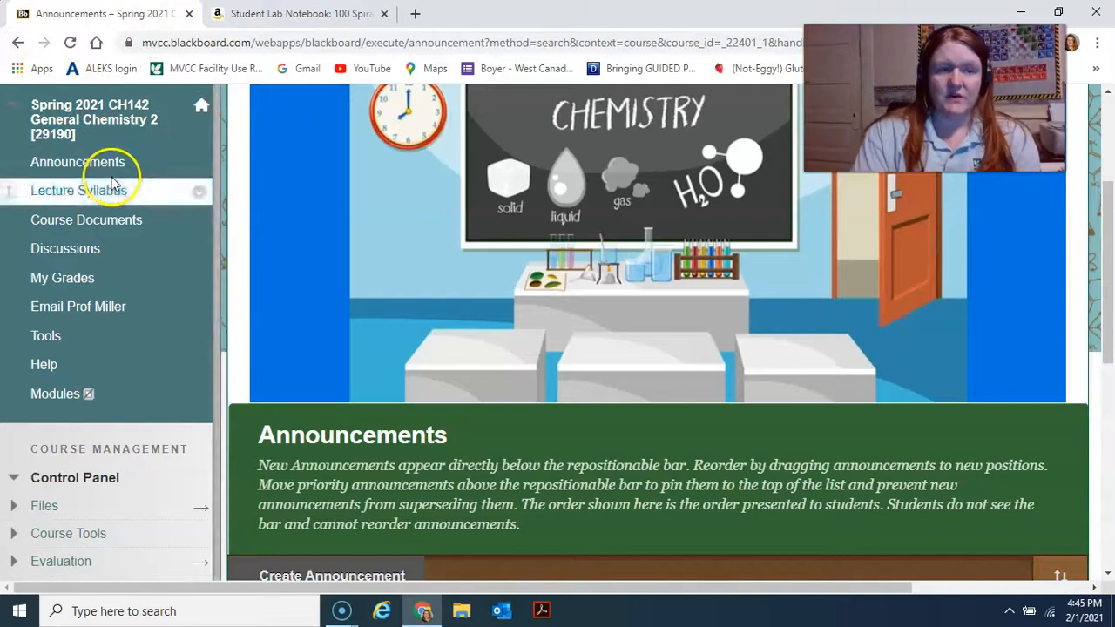
mouse_move(87, 220)
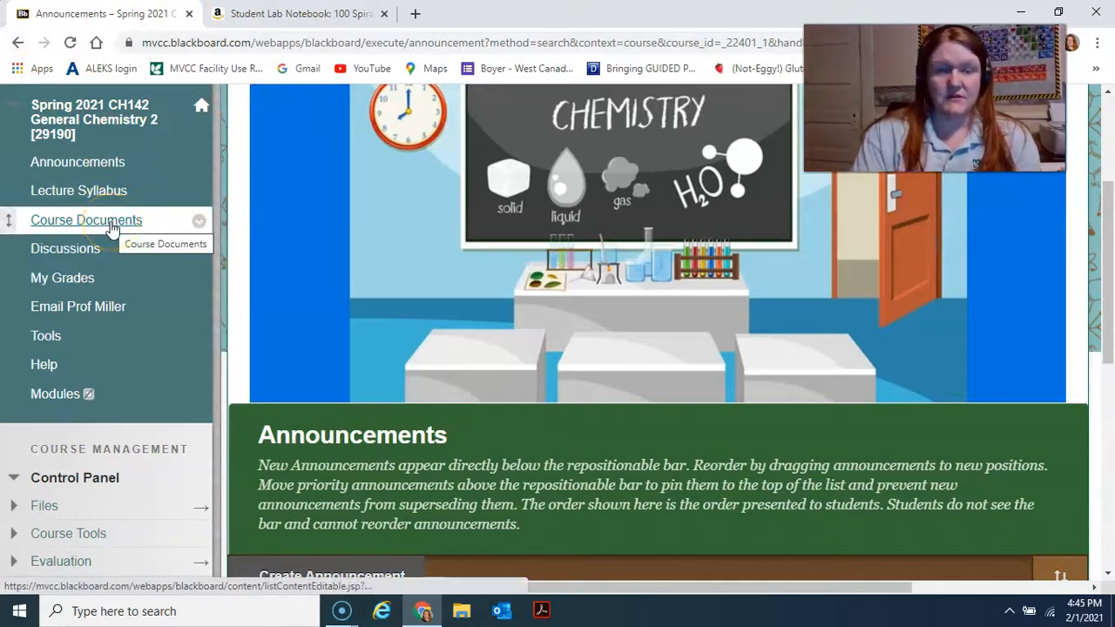
click(87, 220)
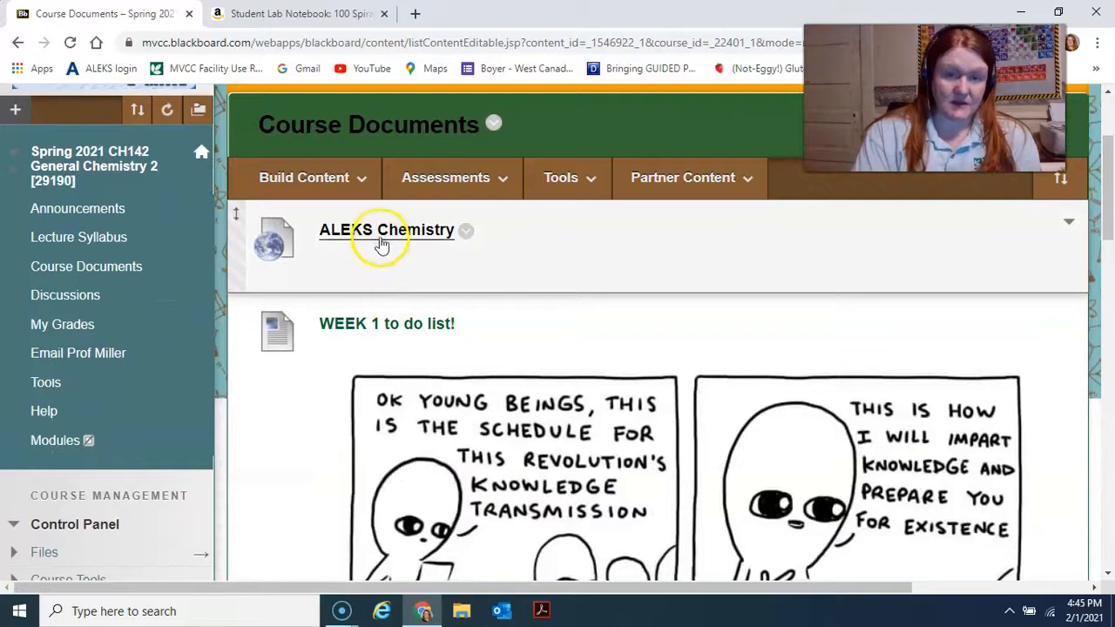
mouse_move(394, 244)
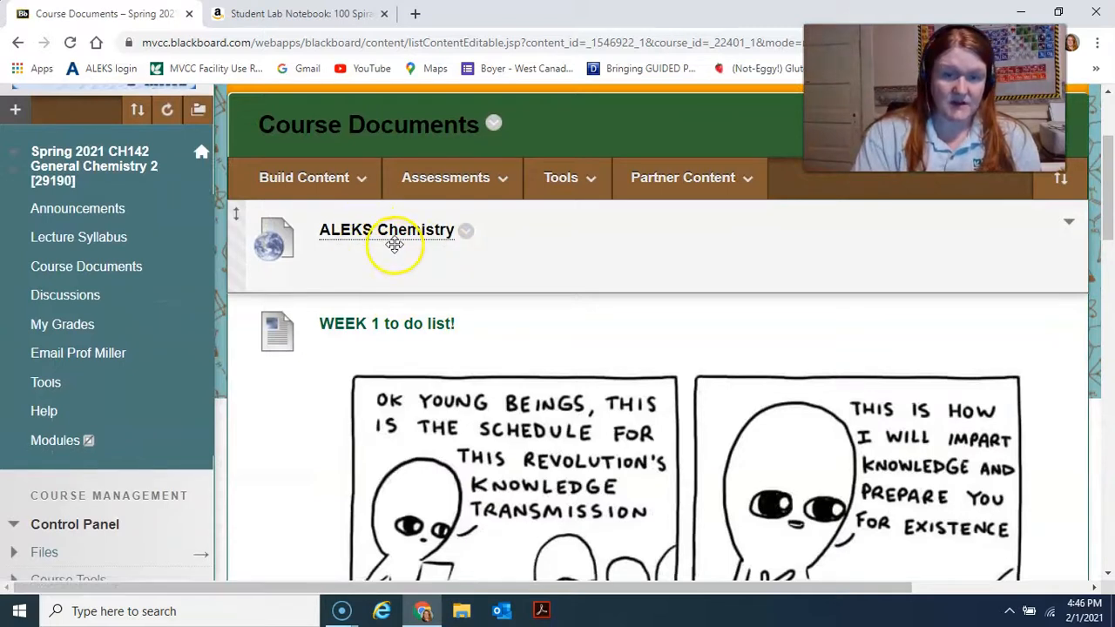
scroll(down, 3)
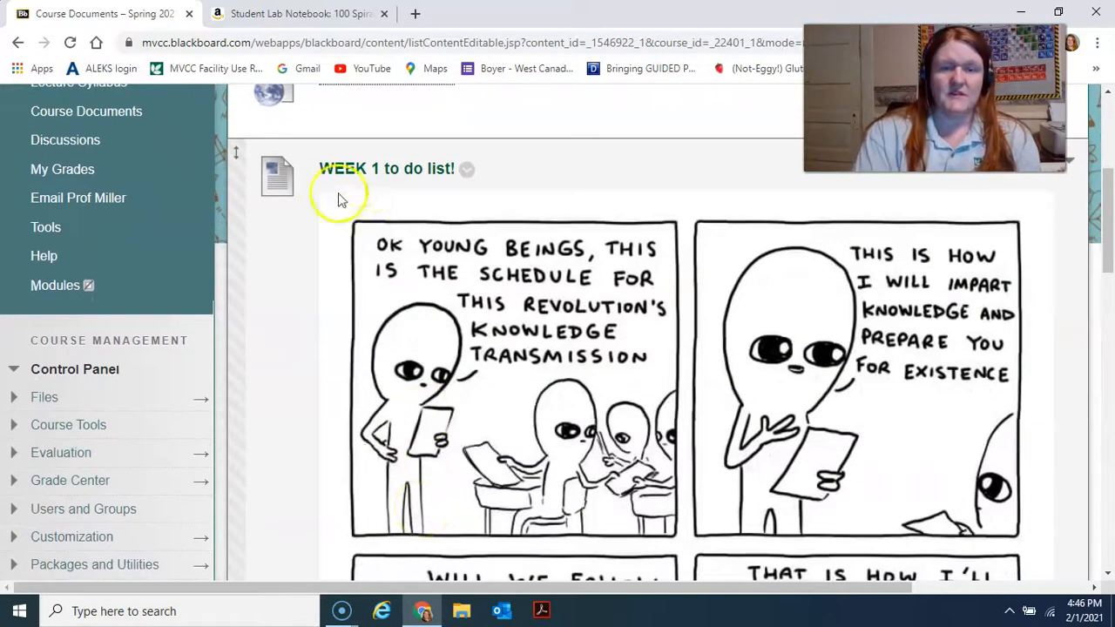
scroll(down, 3)
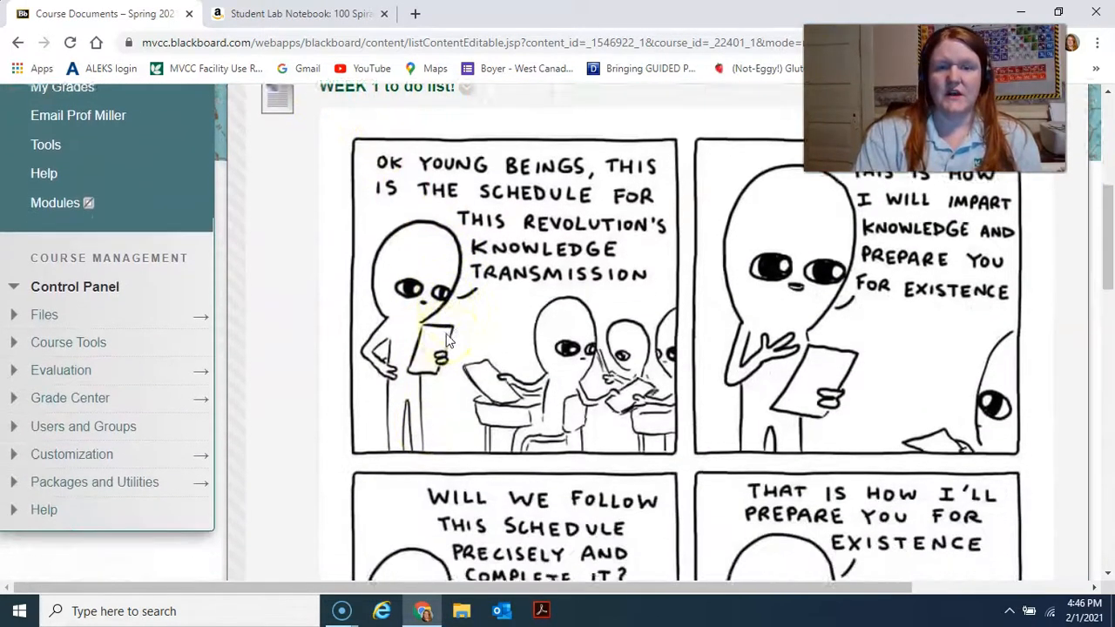
scroll(down, 3)
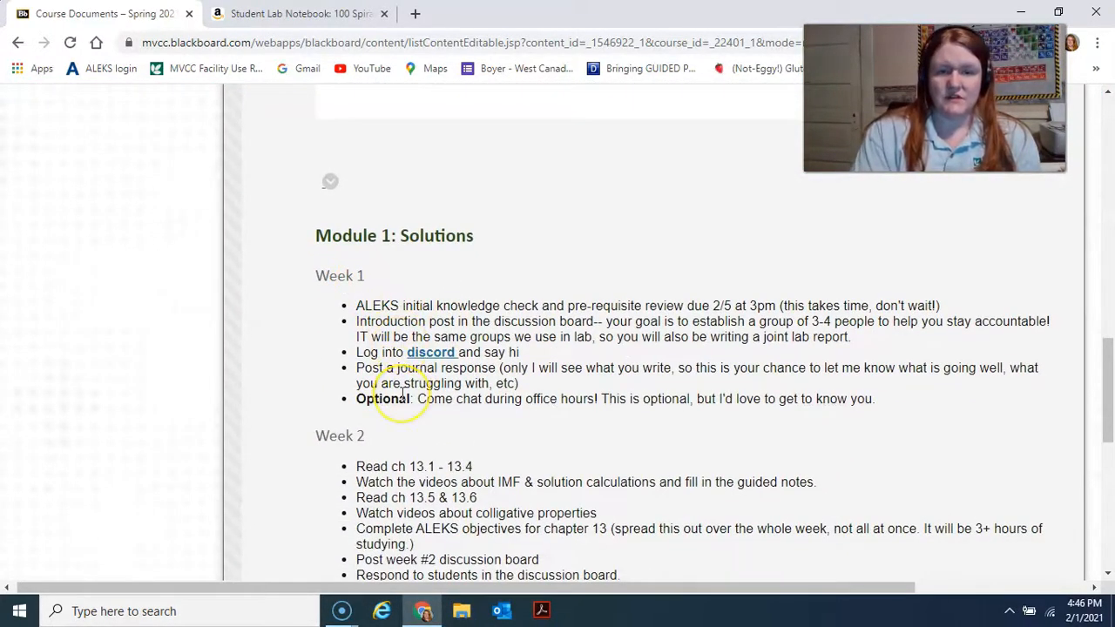
scroll(down, 3)
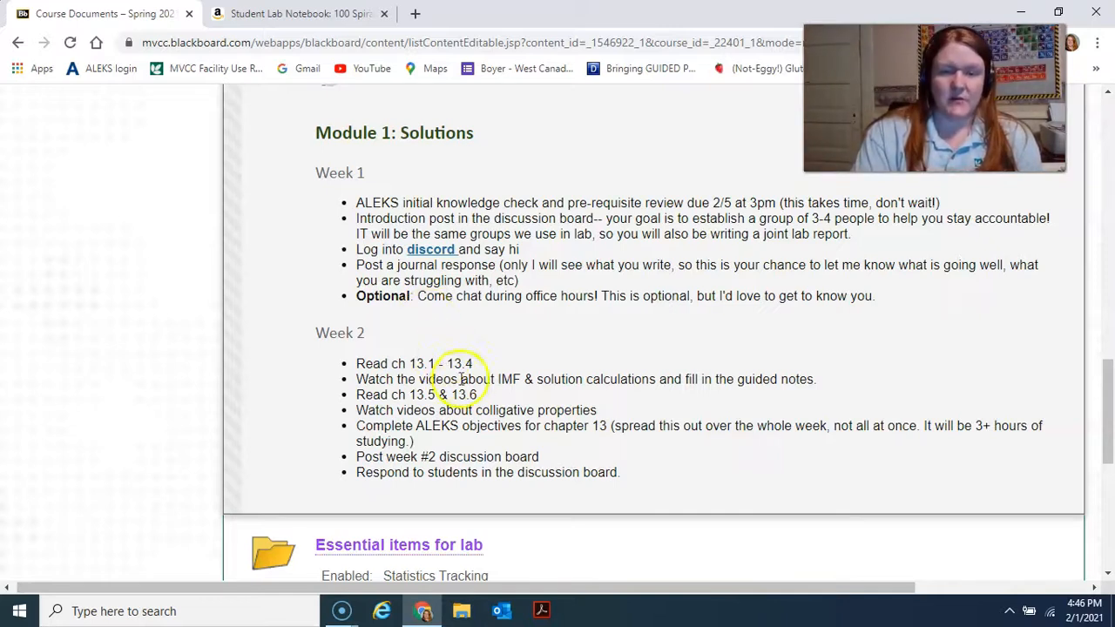
scroll(down, 3)
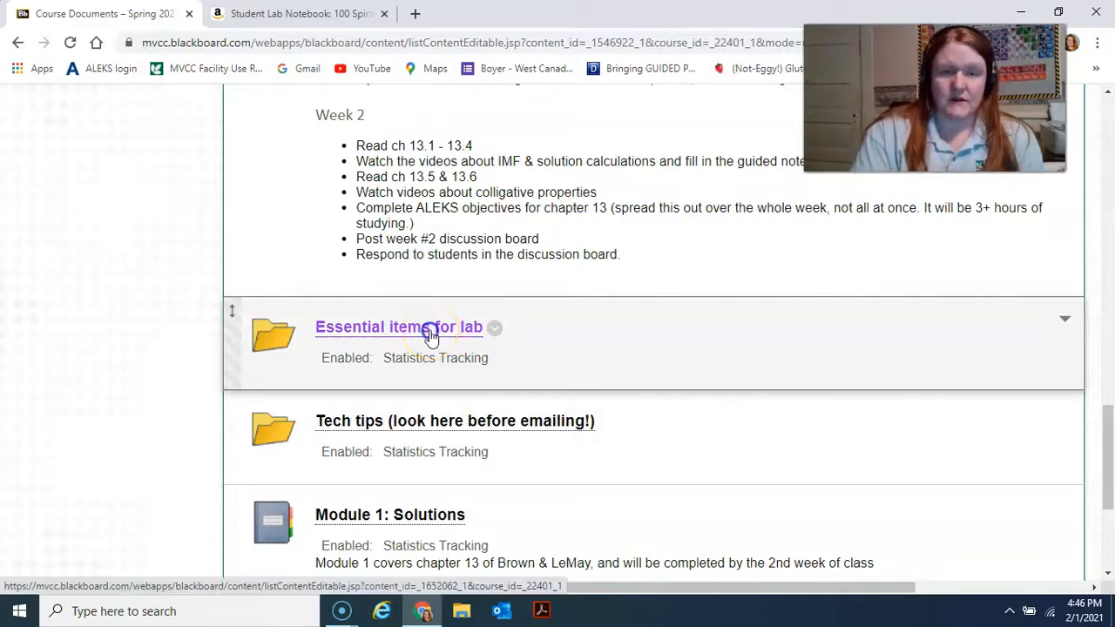
click(397, 327)
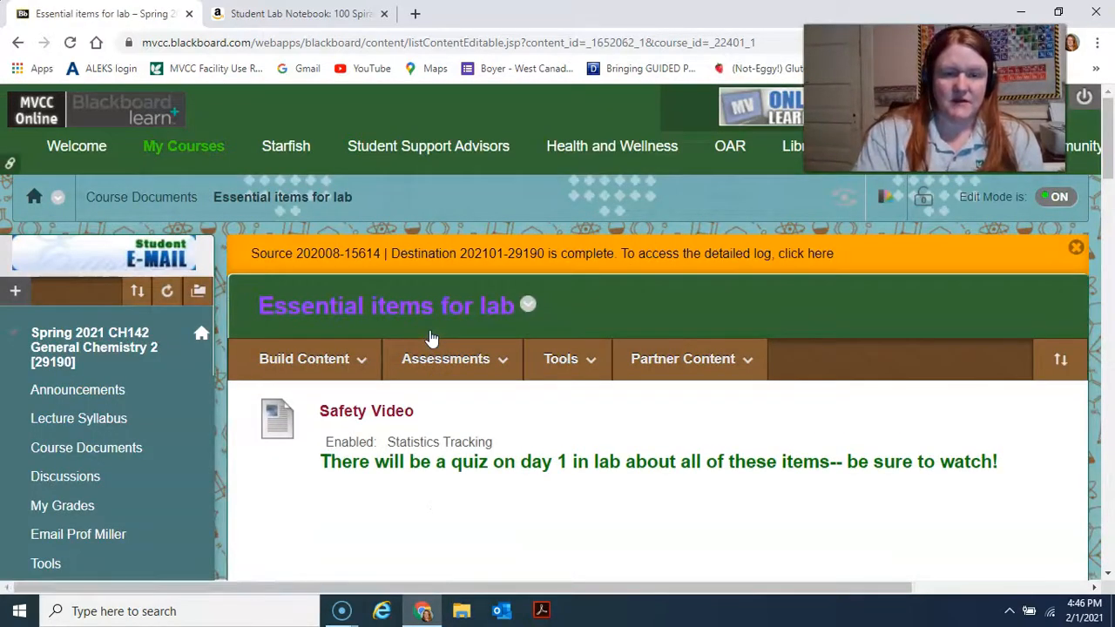
scroll(down, 3)
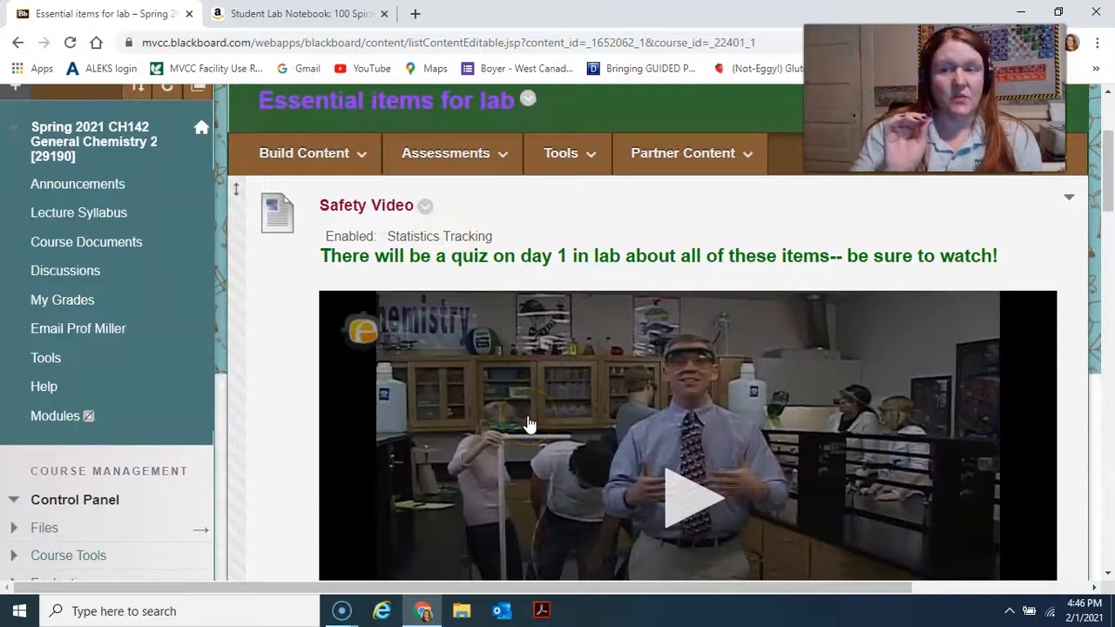
scroll(down, 3)
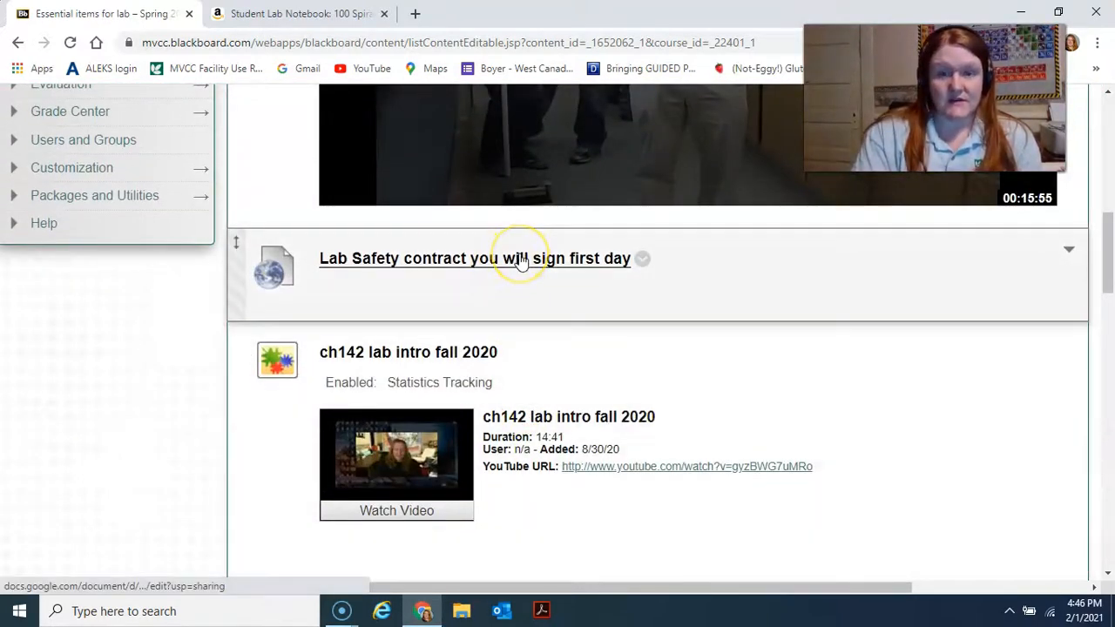
scroll(down, 3)
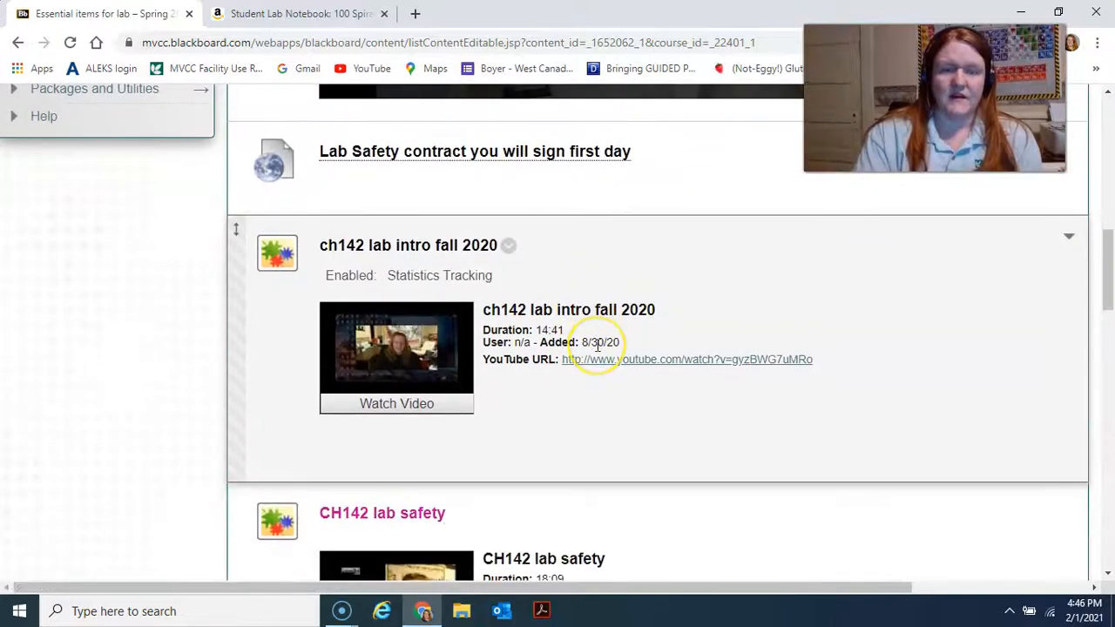
scroll(down, 3)
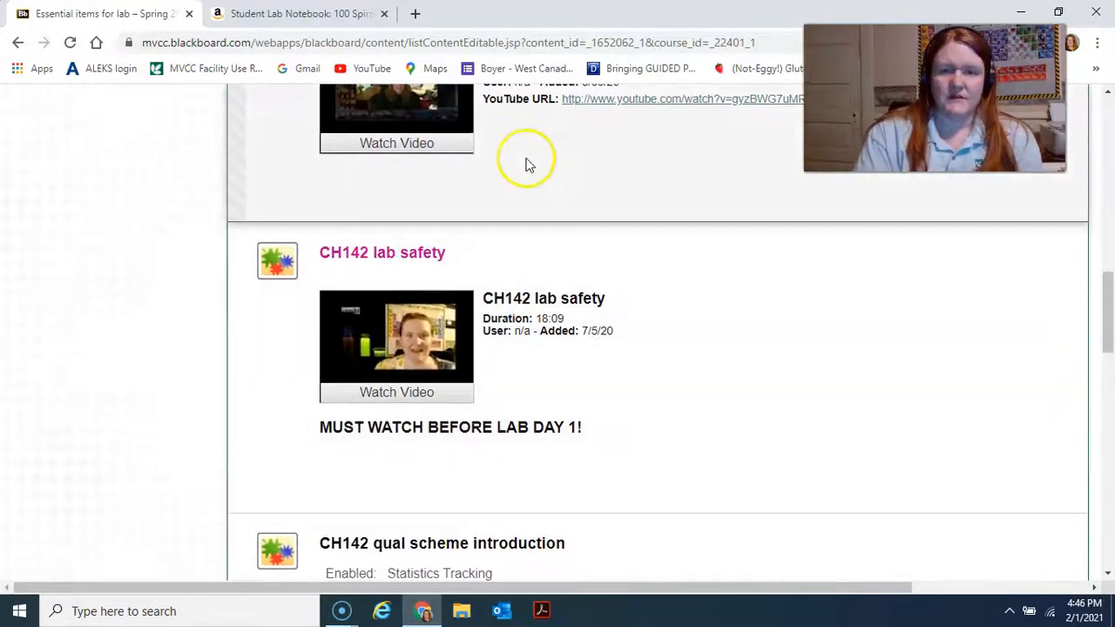
mouse_move(505, 296)
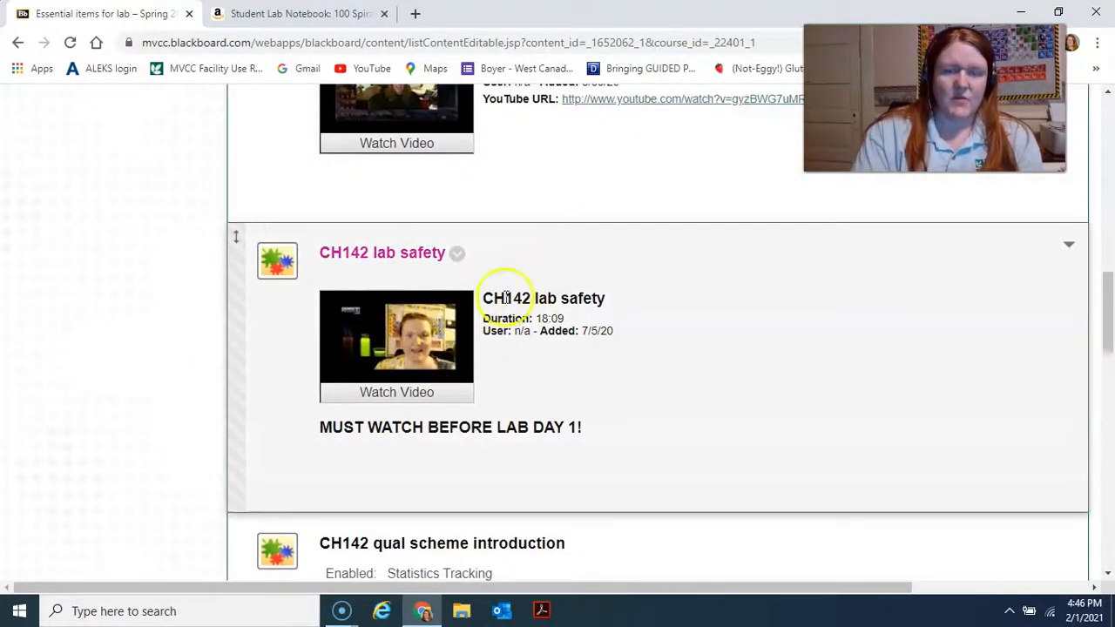
mouse_move(435, 352)
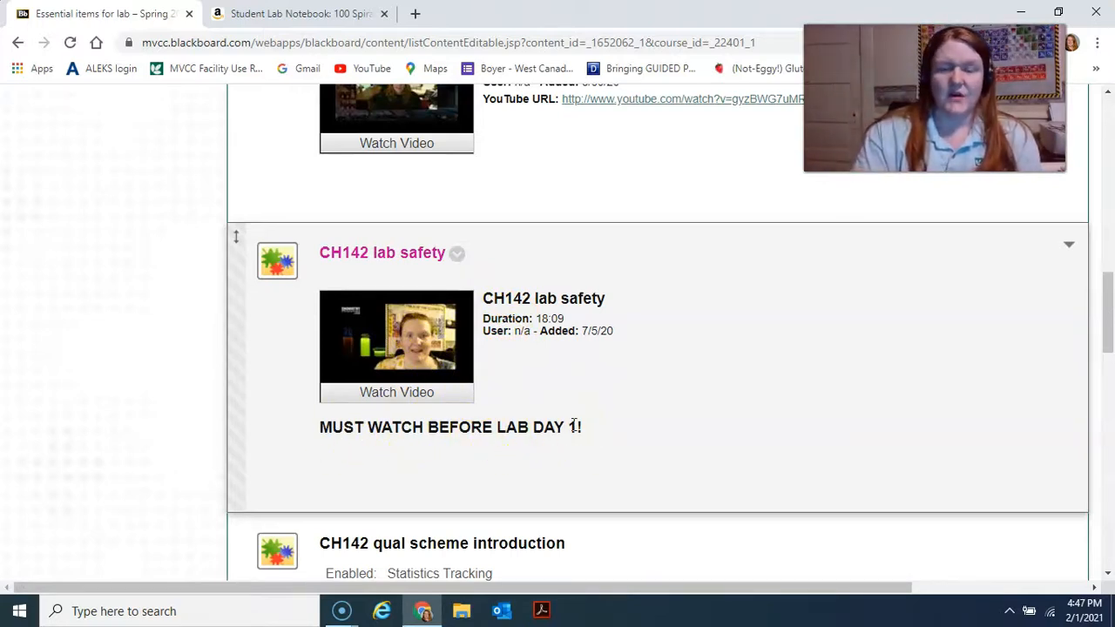
mouse_move(593, 435)
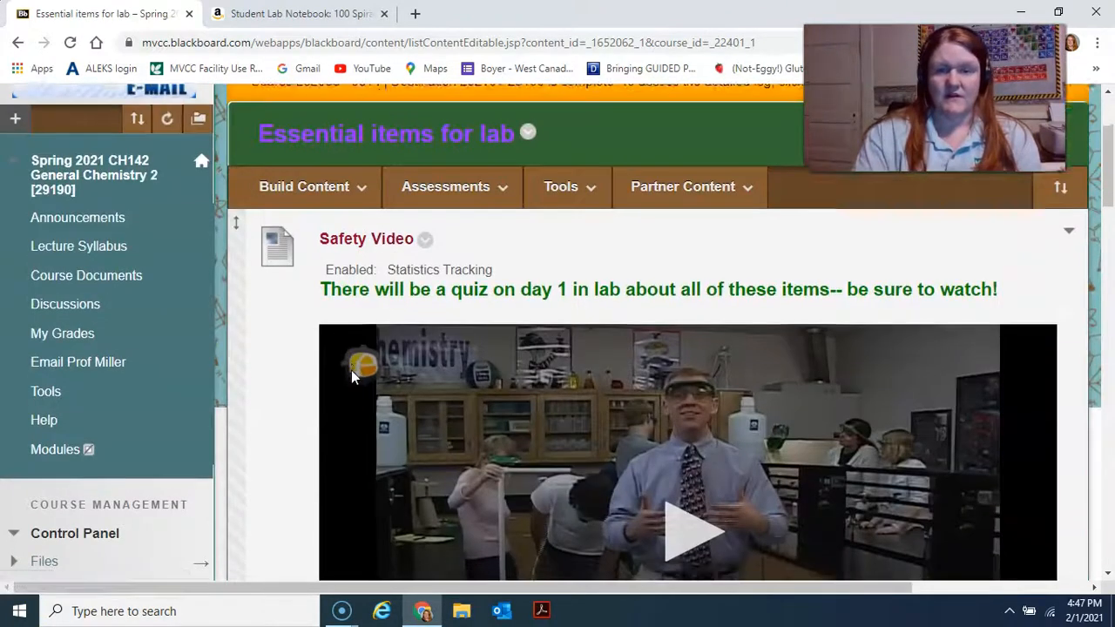
scroll(down, 3)
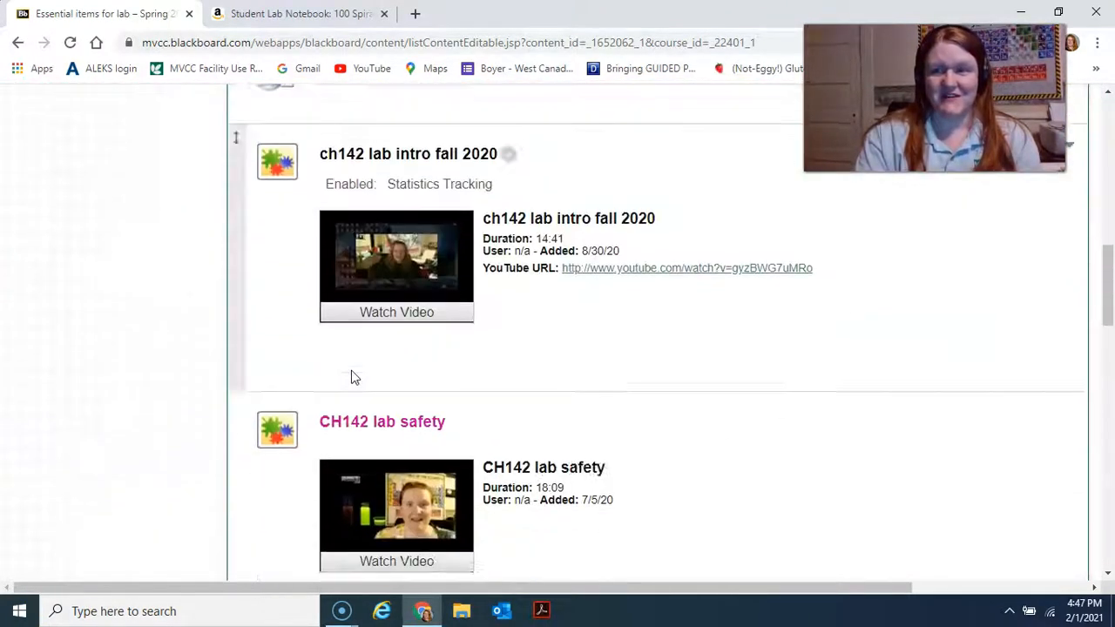
scroll(down, 3)
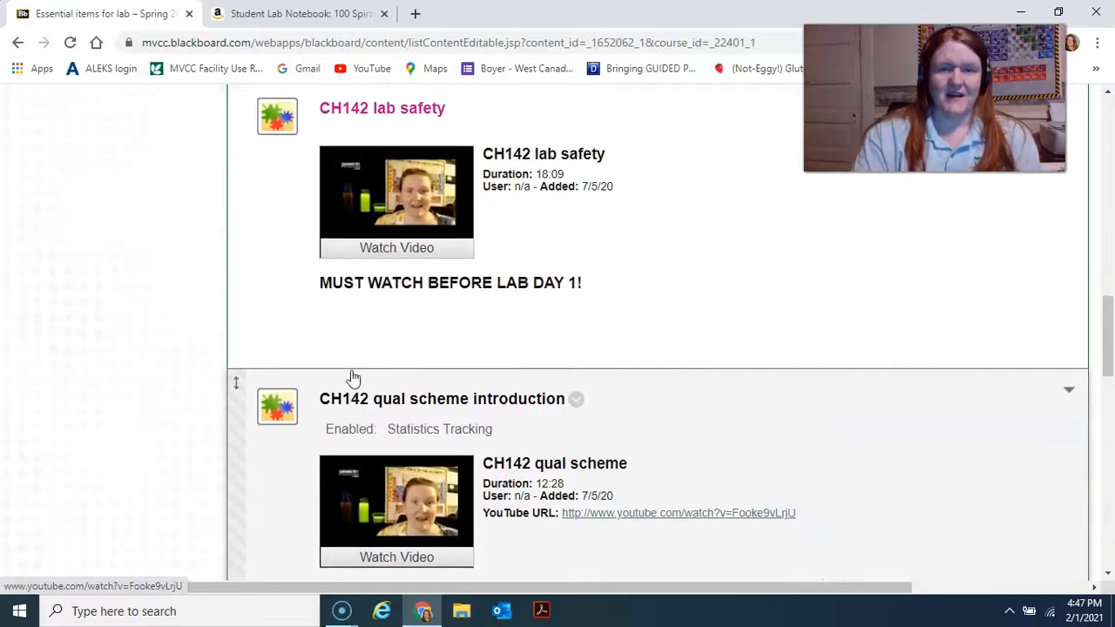
scroll(down, 3)
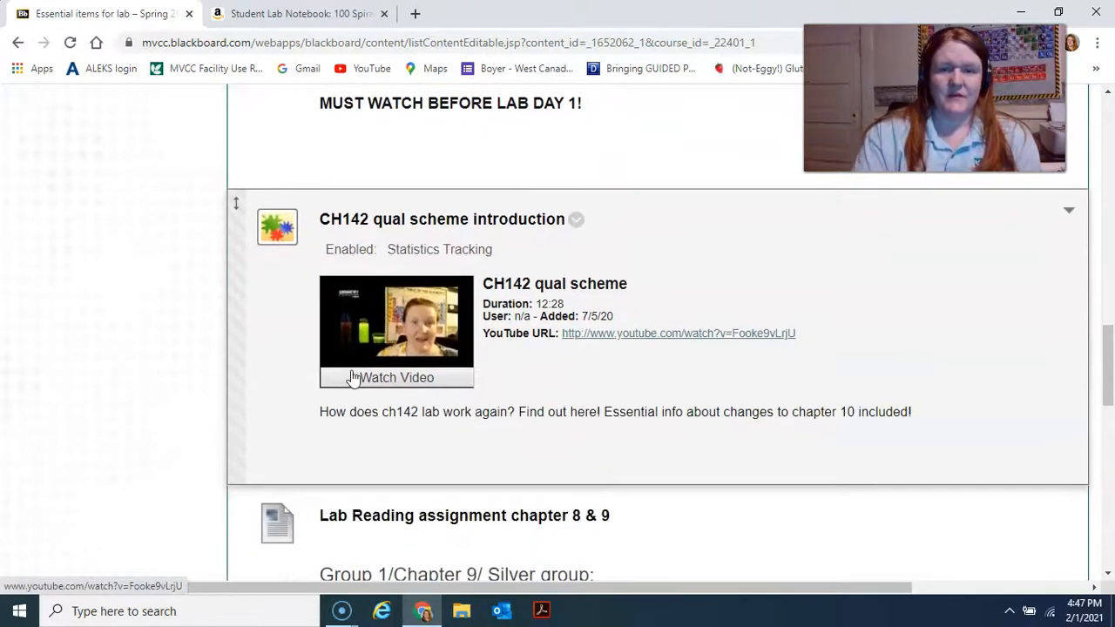
scroll(up, 3)
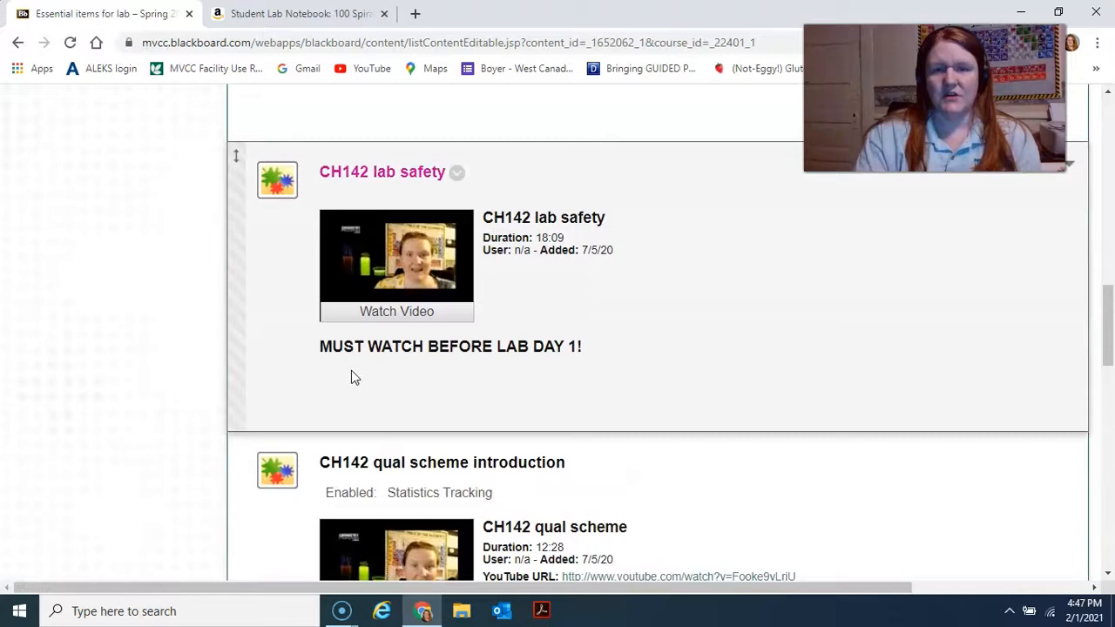
scroll(down, 3)
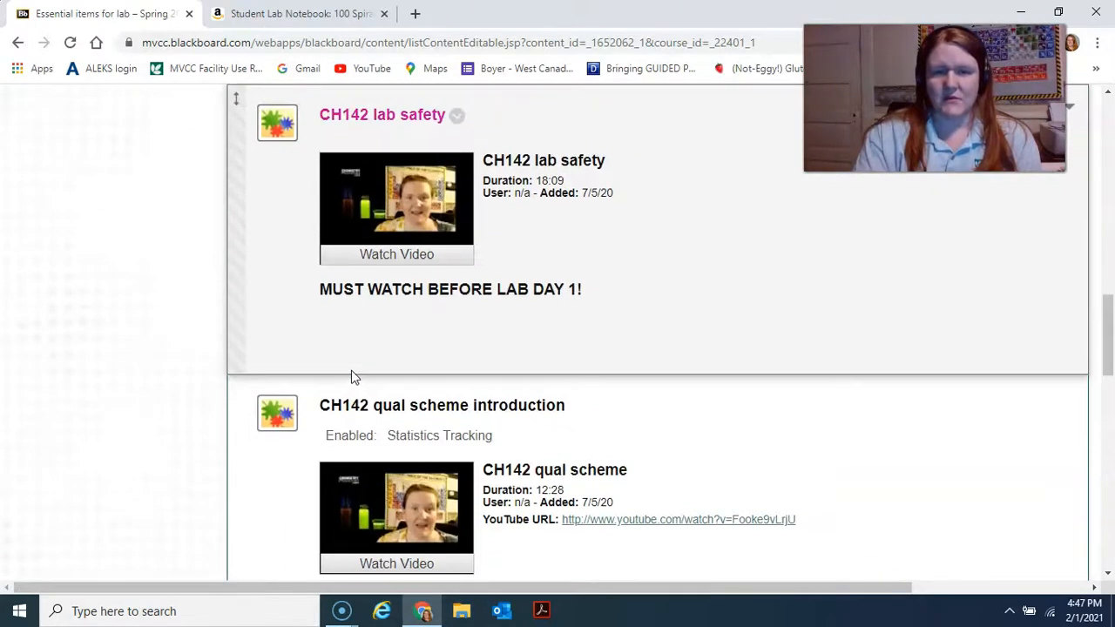
scroll(down, 3)
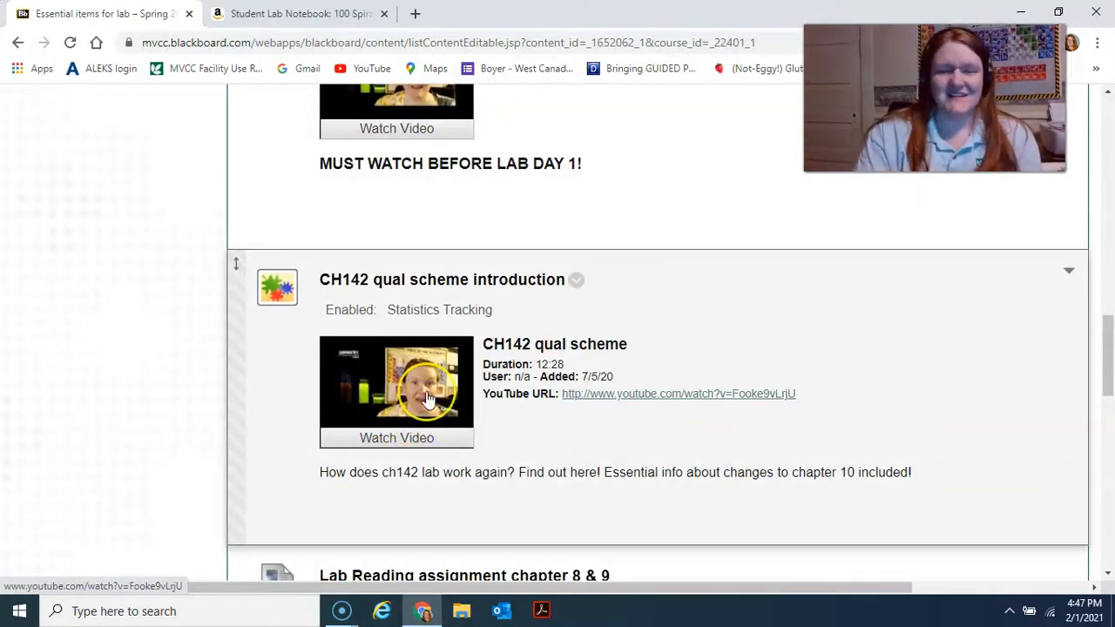
mouse_move(474, 390)
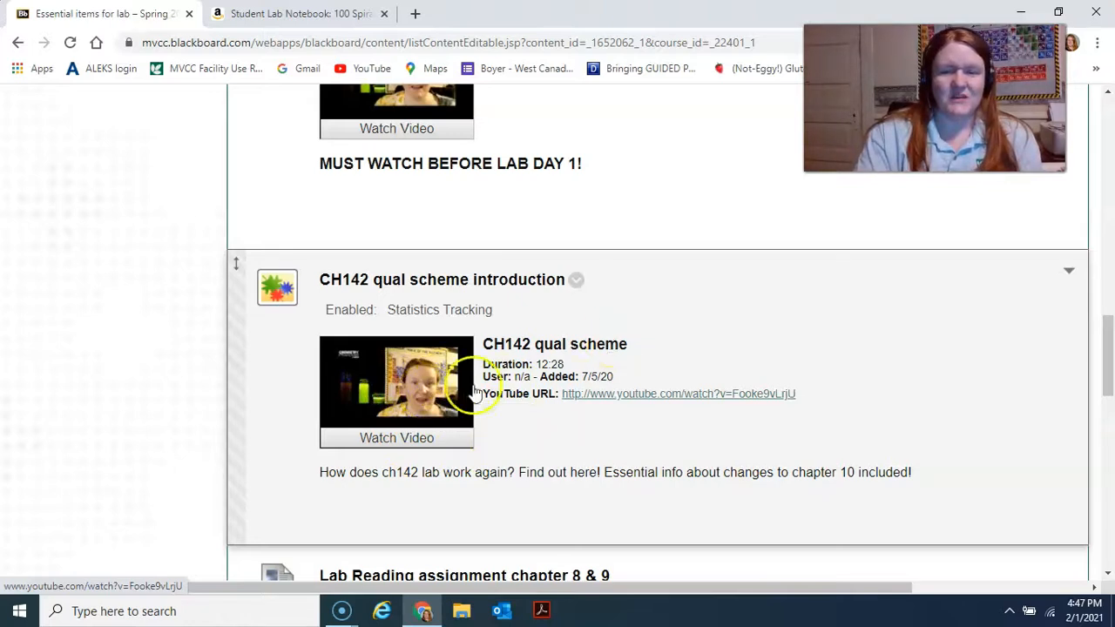
mouse_move(549, 418)
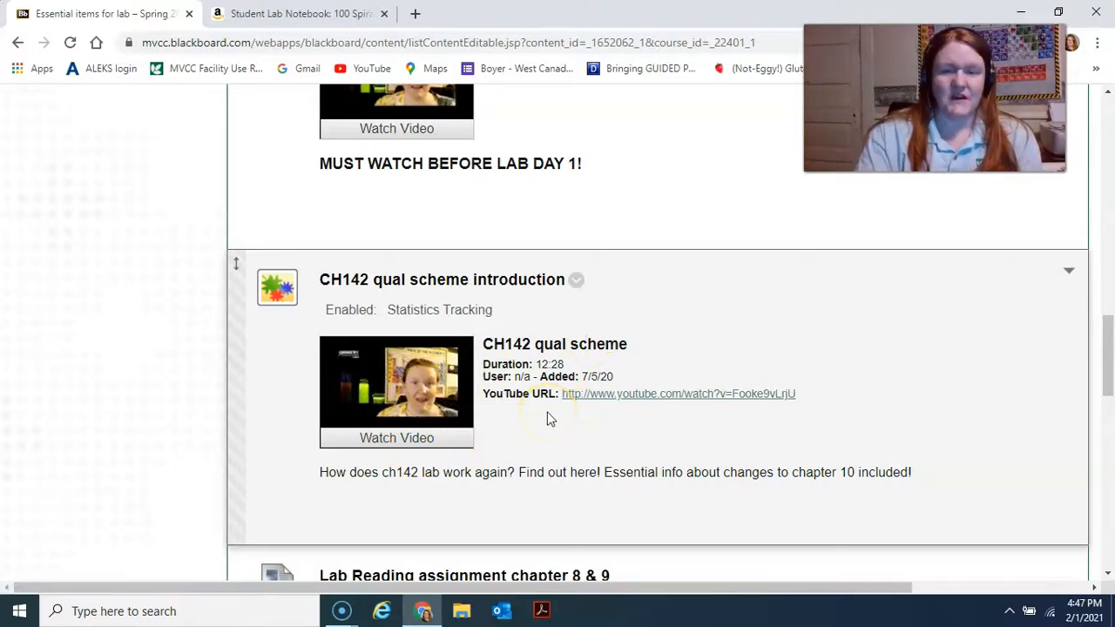
mouse_move(526, 425)
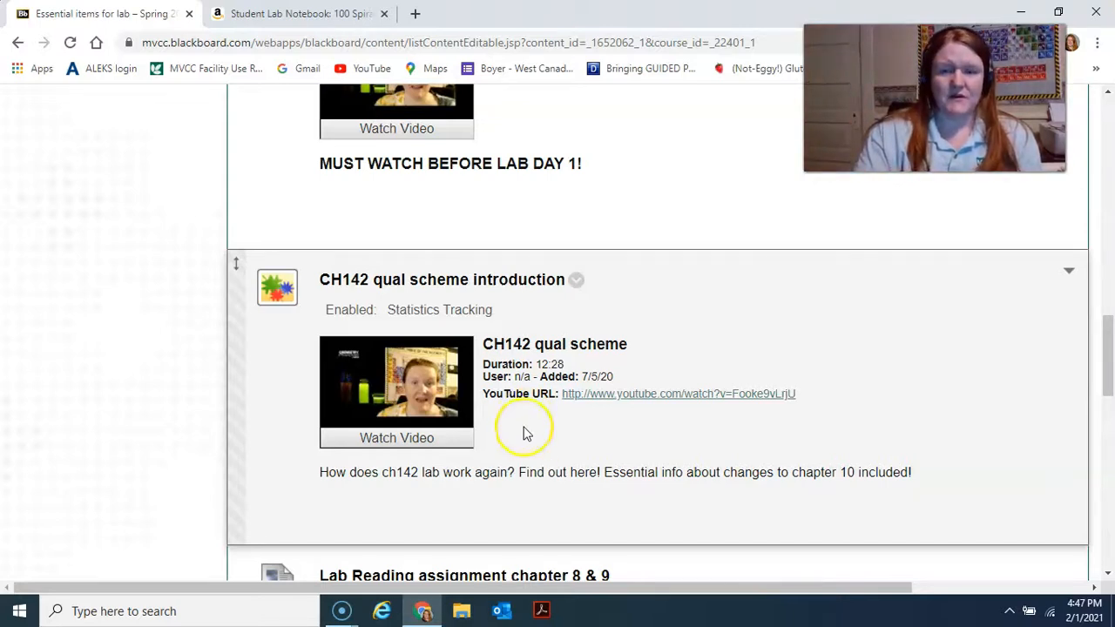
mouse_move(531, 444)
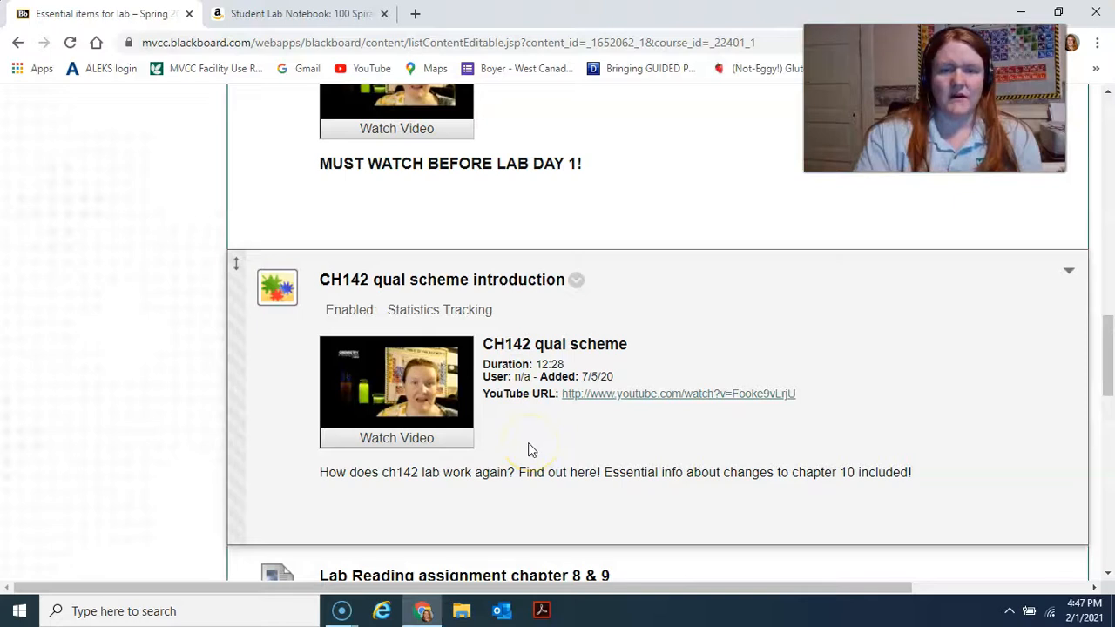
mouse_move(313, 427)
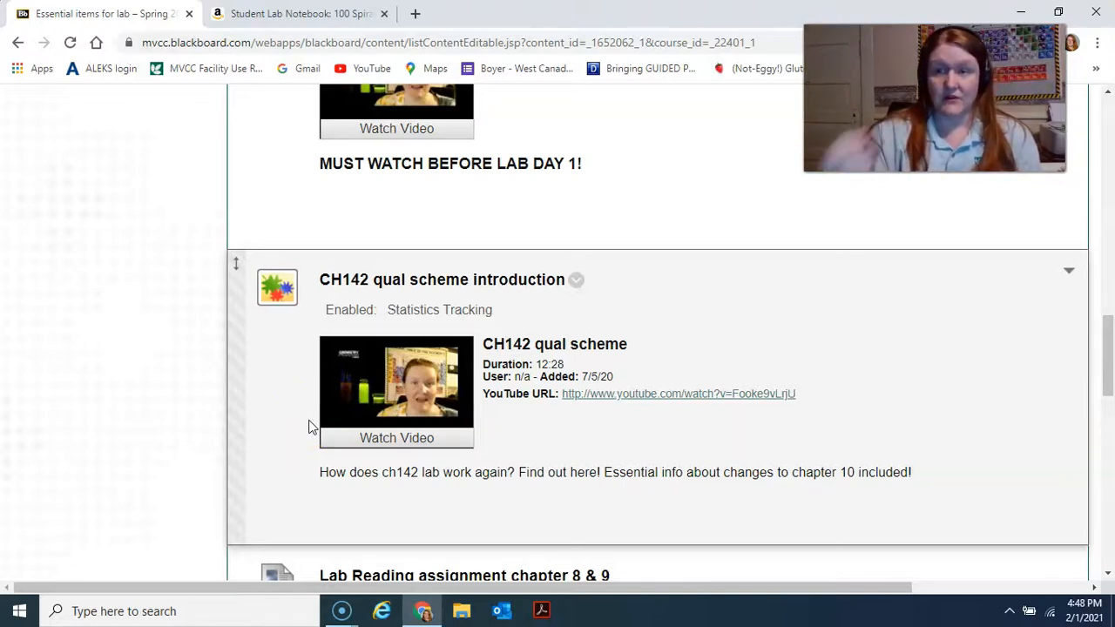
- Scroll the Essential items for lab page to the chapter 8 & 9 reading questions and annotation coding system
scroll(down, 3)
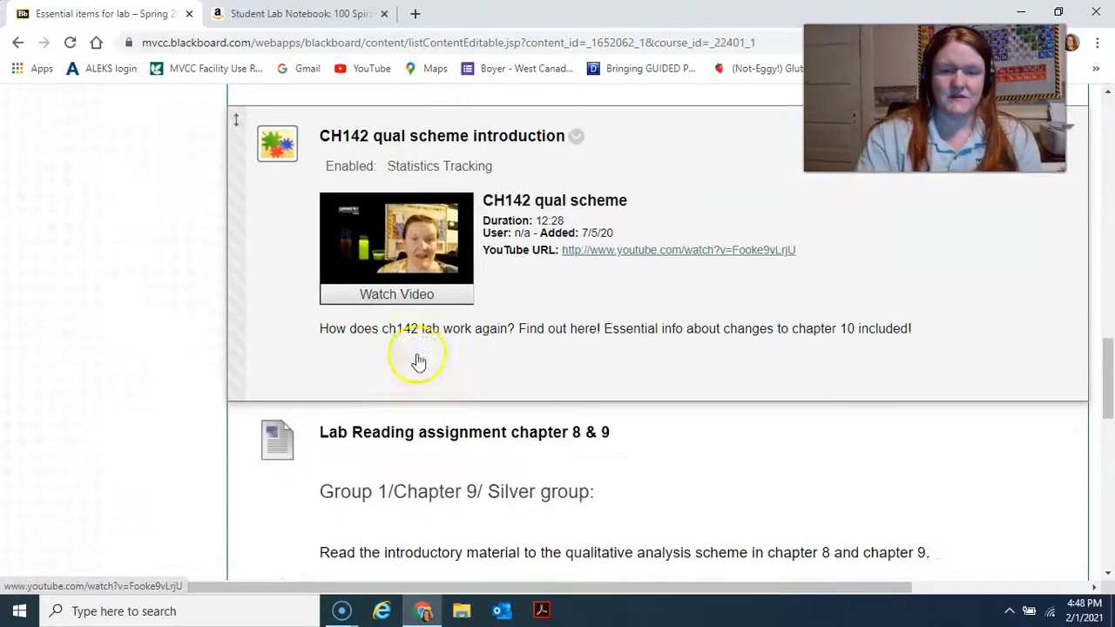
scroll(down, 3)
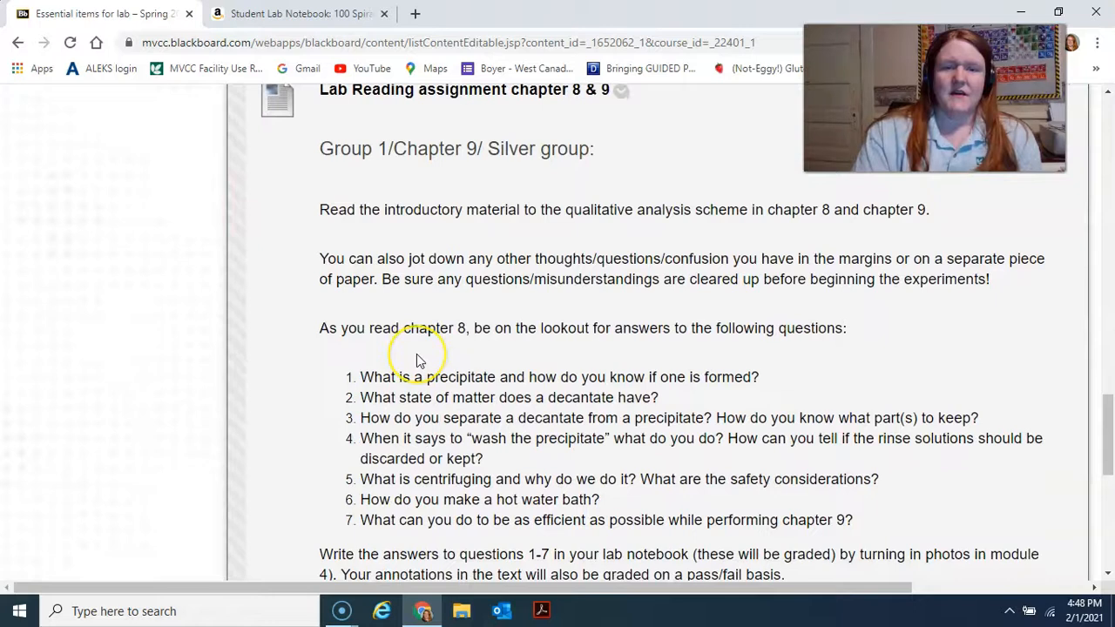
scroll(down, 3)
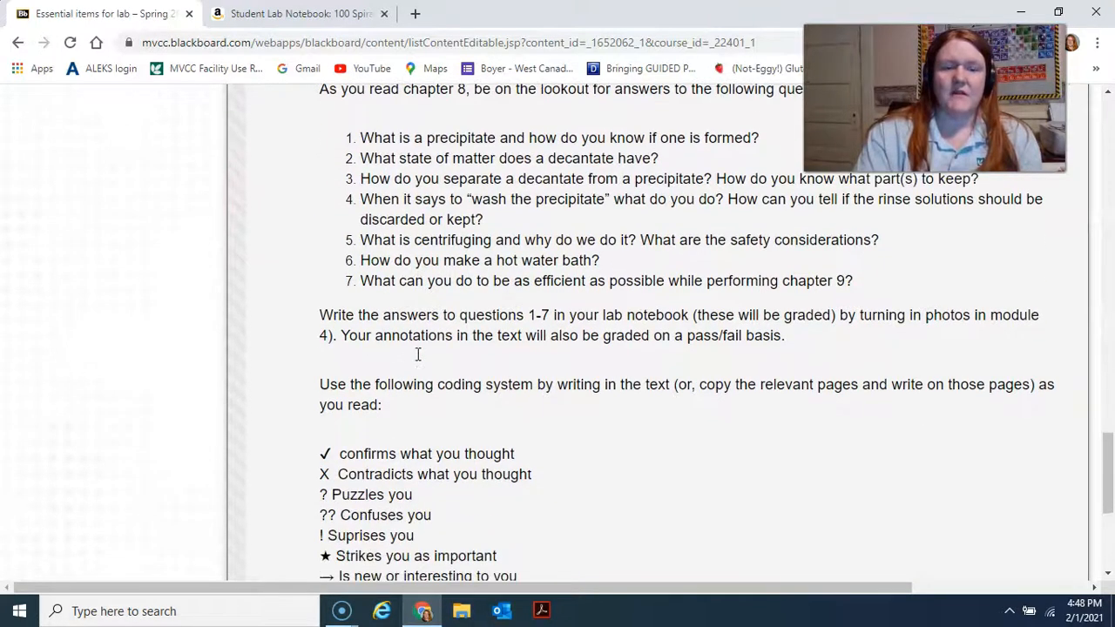
mouse_move(422, 361)
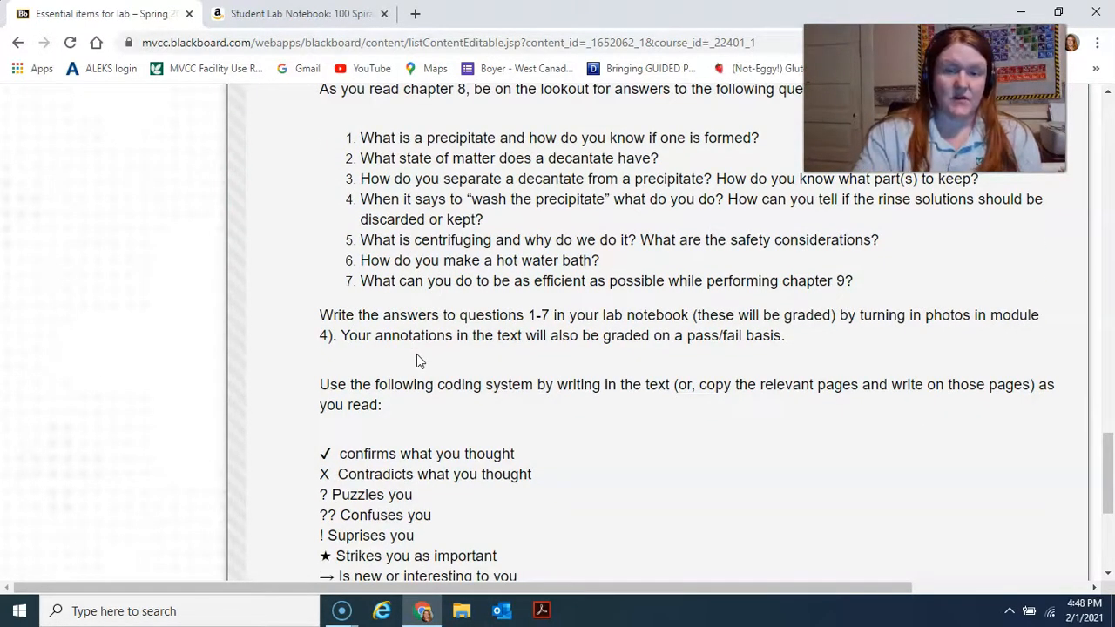
scroll(down, 3)
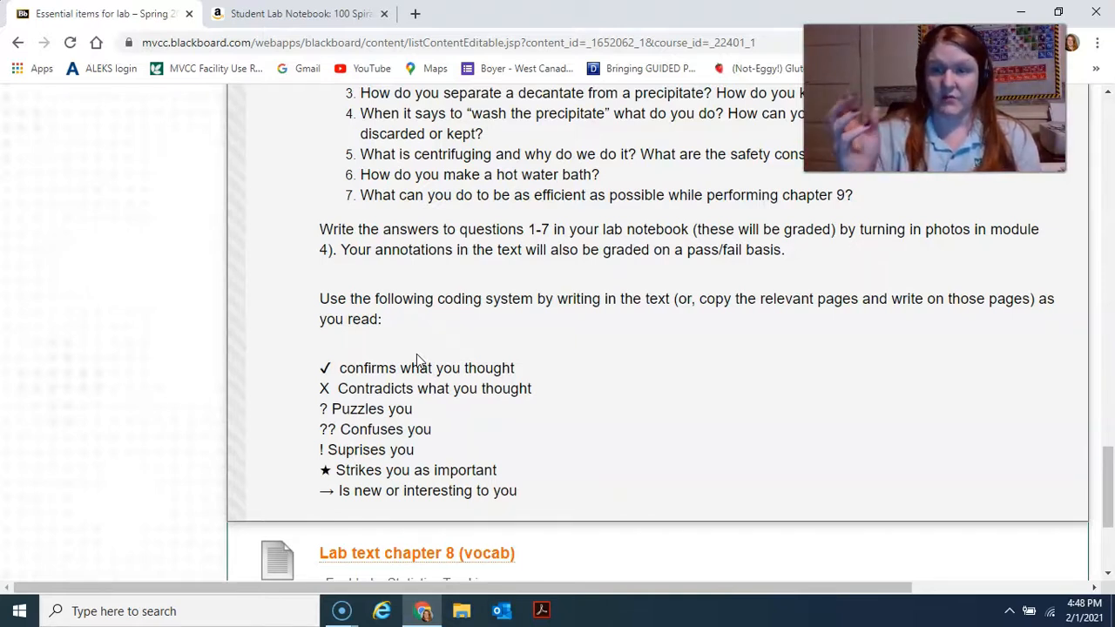
scroll(down, 3)
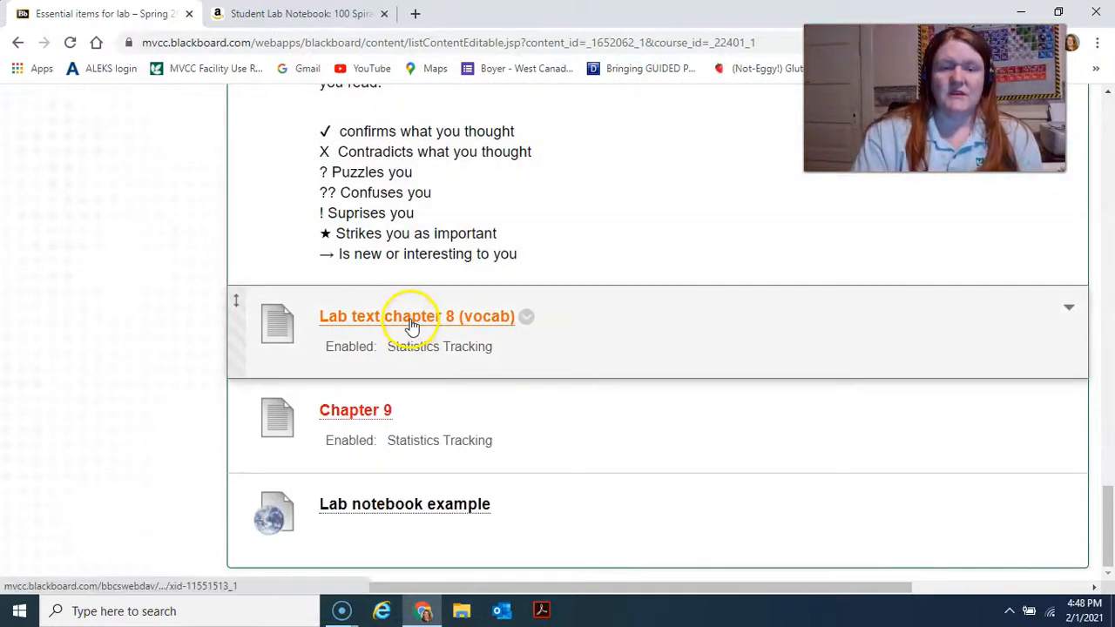
mouse_move(380, 411)
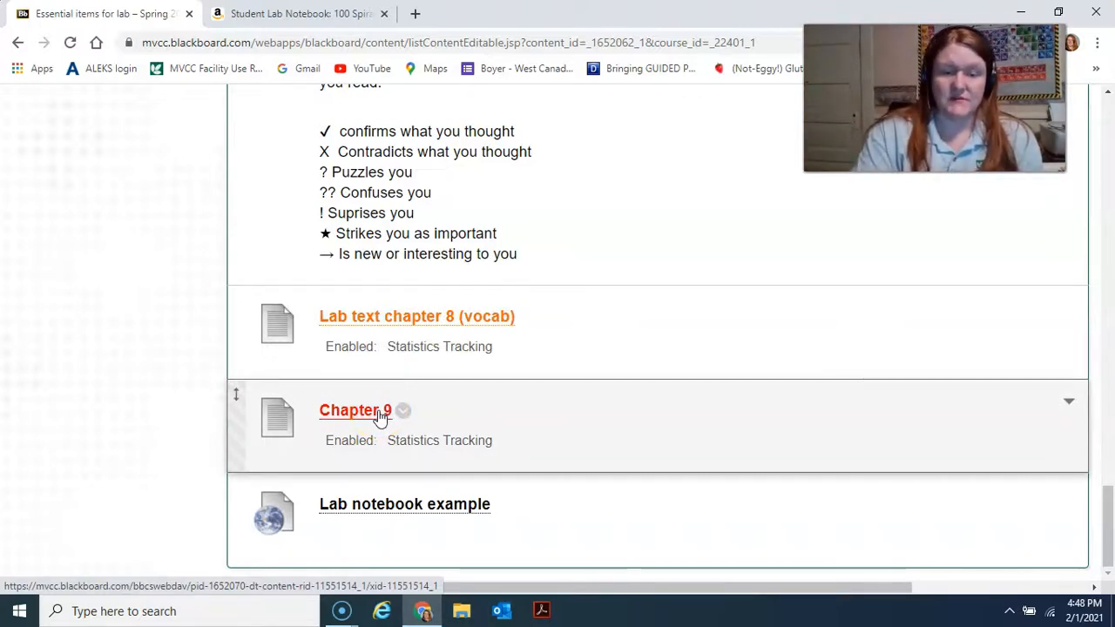
mouse_move(390, 509)
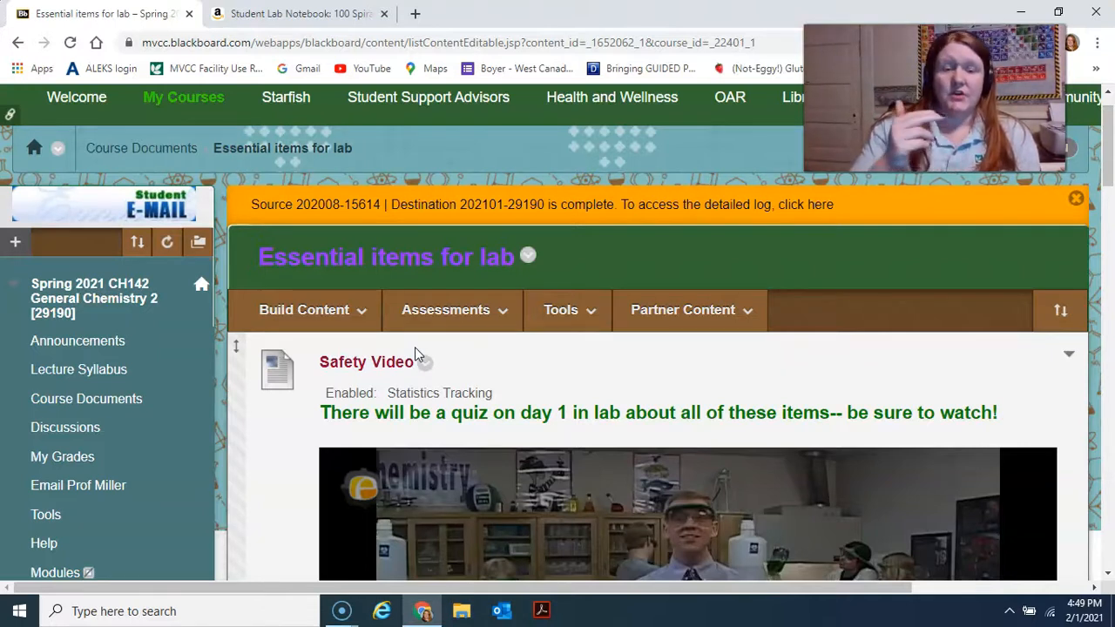
mouse_move(77, 340)
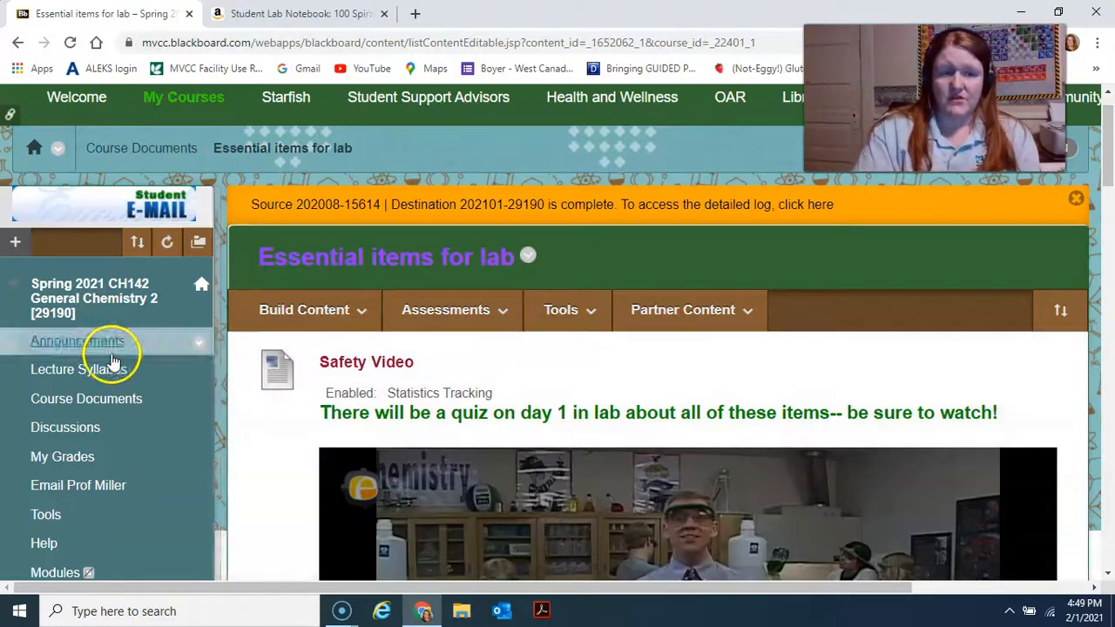
mouse_move(227, 388)
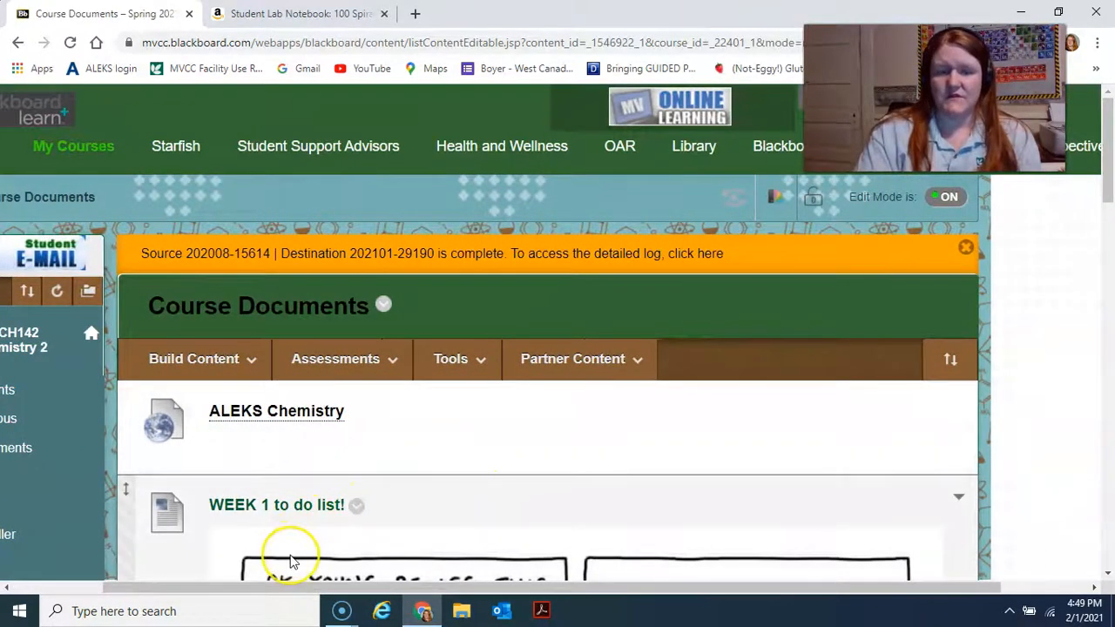
- Bring up the context menu on the WEEK 1 to-do list image, then dismiss it
right_click(293, 557)
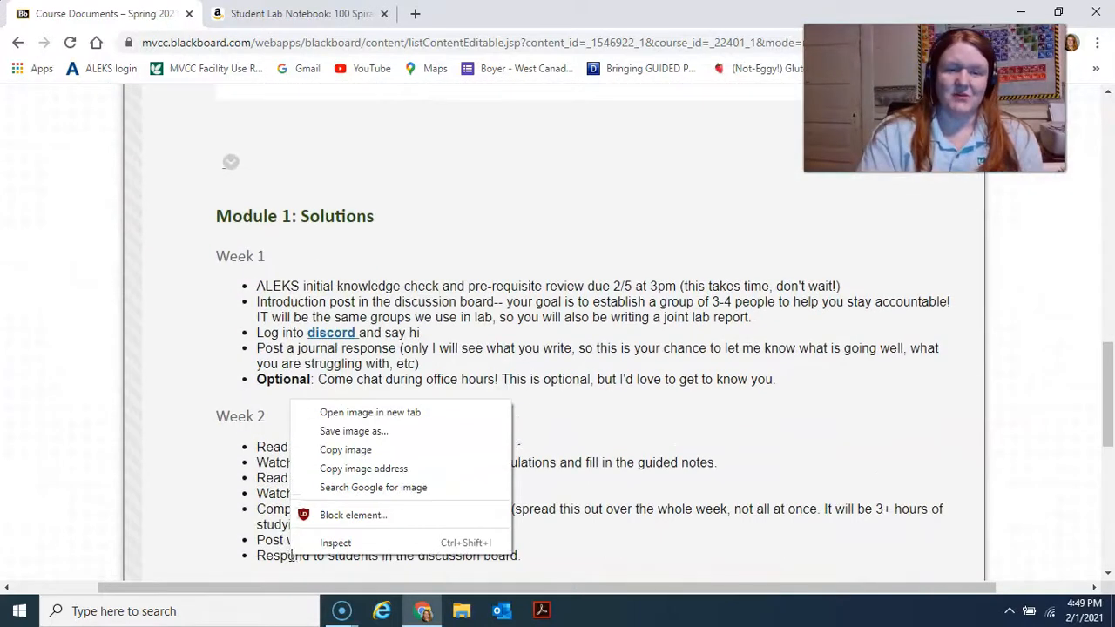
click(209, 432)
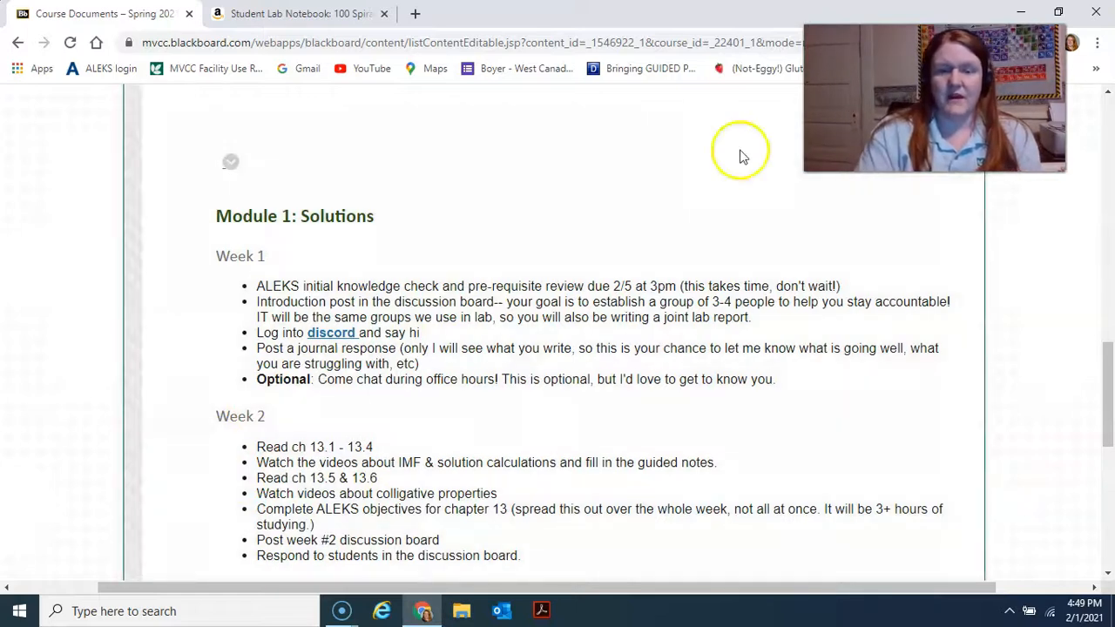
mouse_move(34, 589)
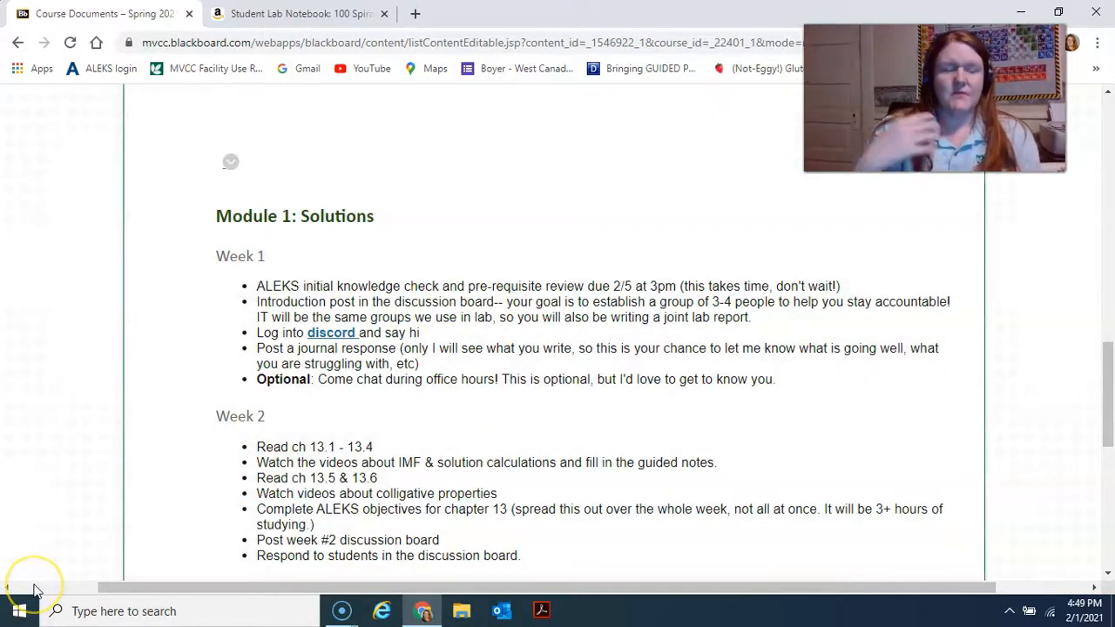